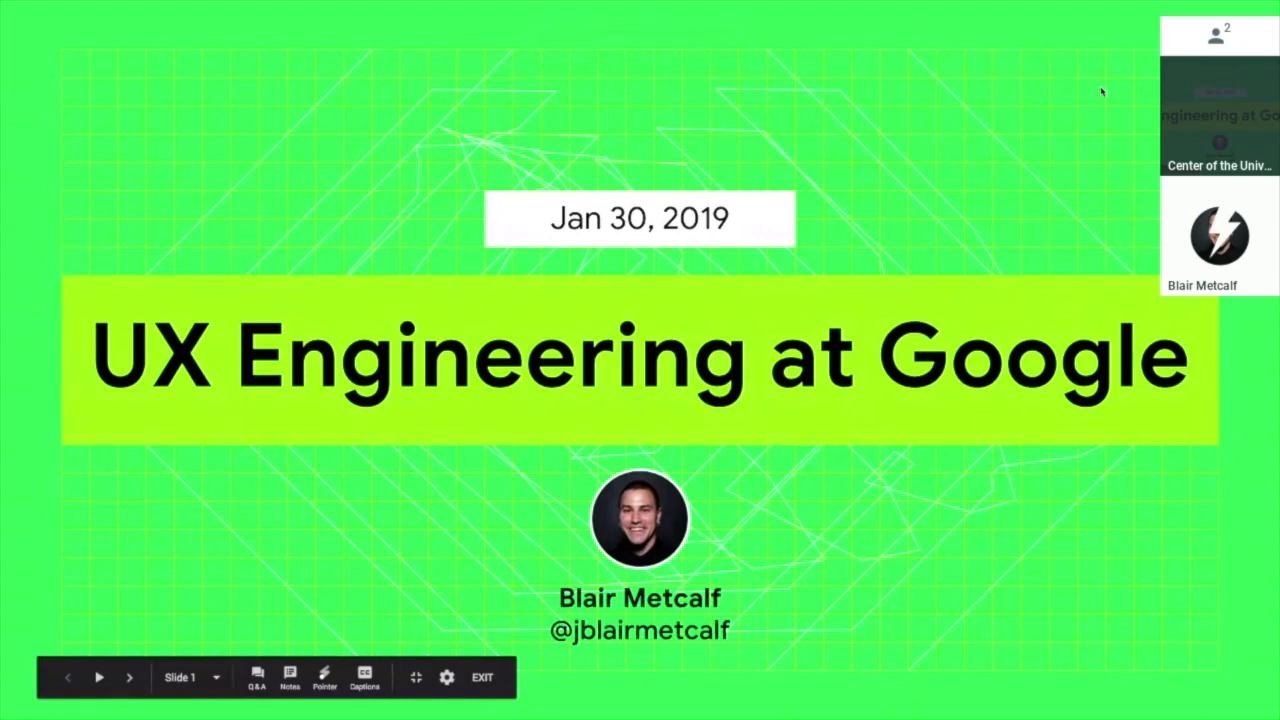
# Step: Leave the slideshow and show the editor on slide 3 with the portfolio website screenshot
pyautogui.click(128, 676)
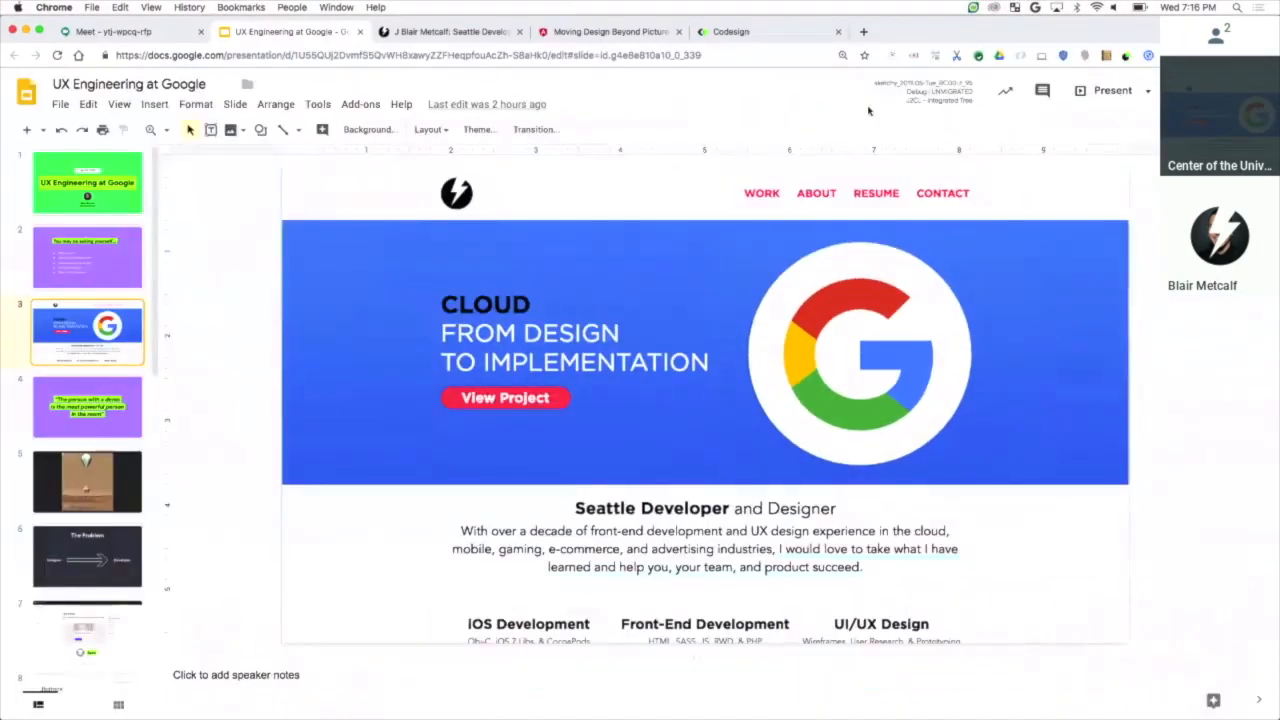
# Step: Show the blairmetcalf.com homepage and scroll through its skills, client timeline and work process sections
pyautogui.click(450, 32)
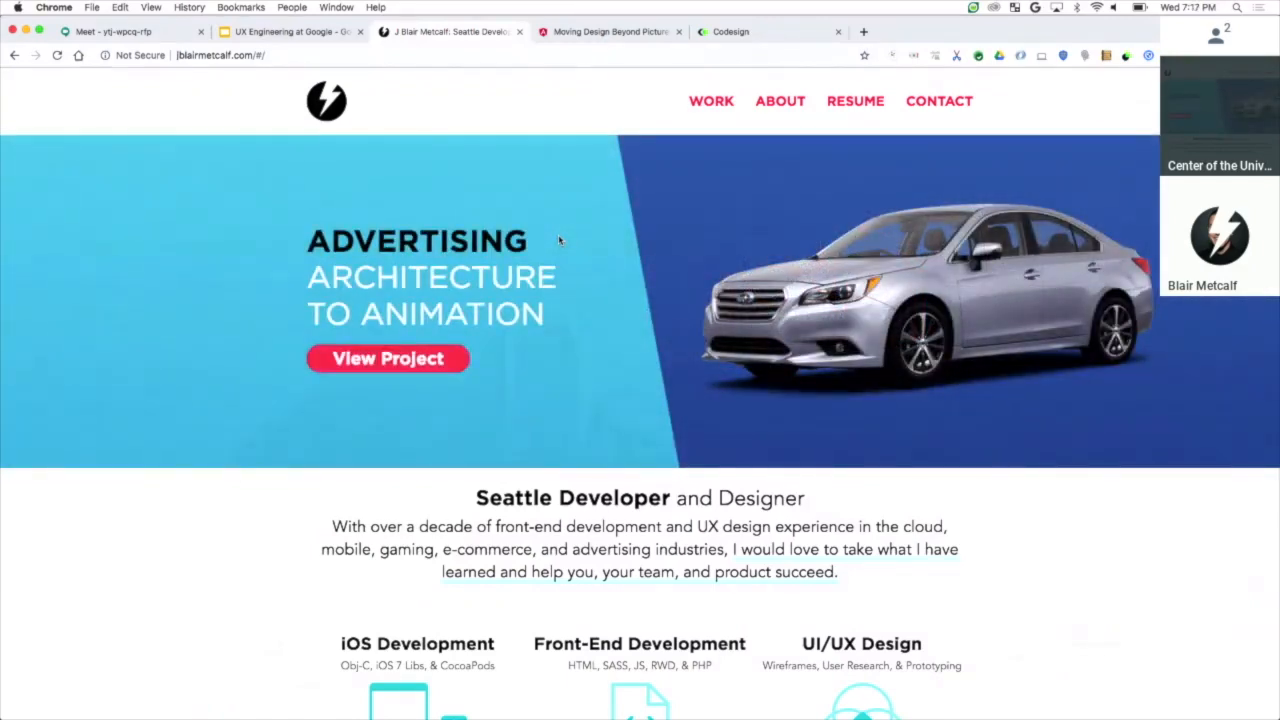
pyautogui.scroll(-3)
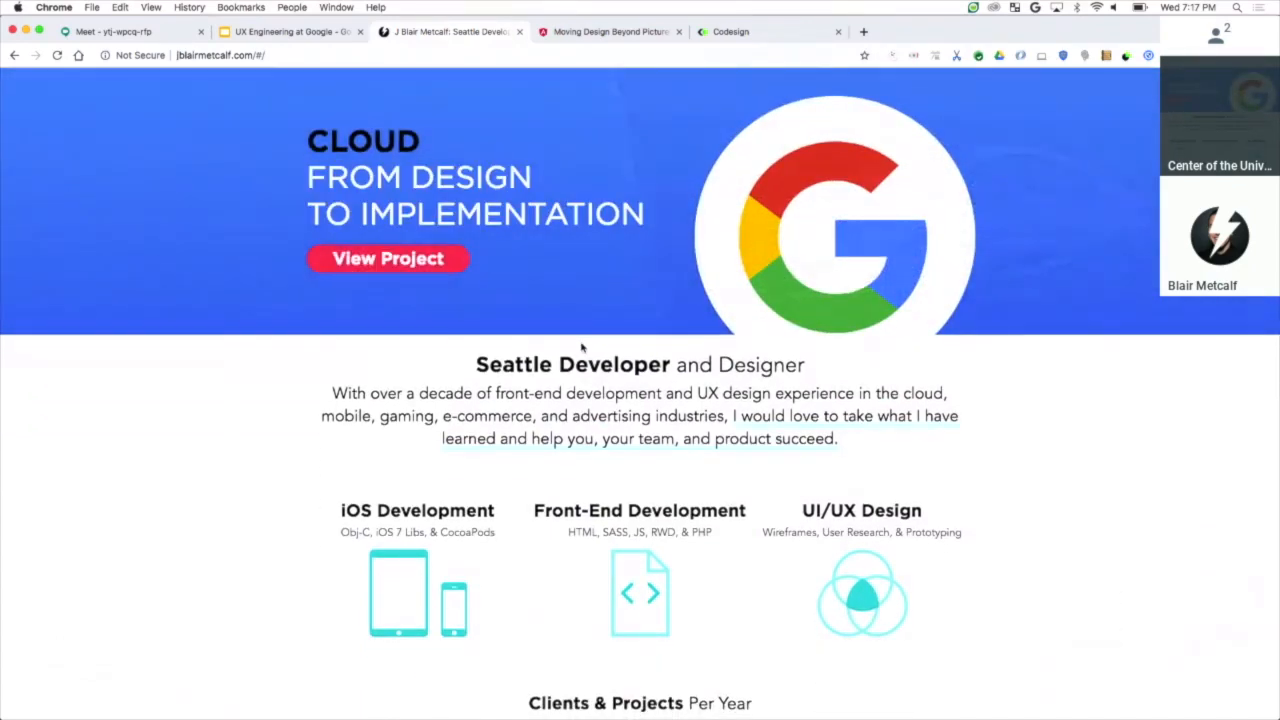
pyautogui.scroll(-3)
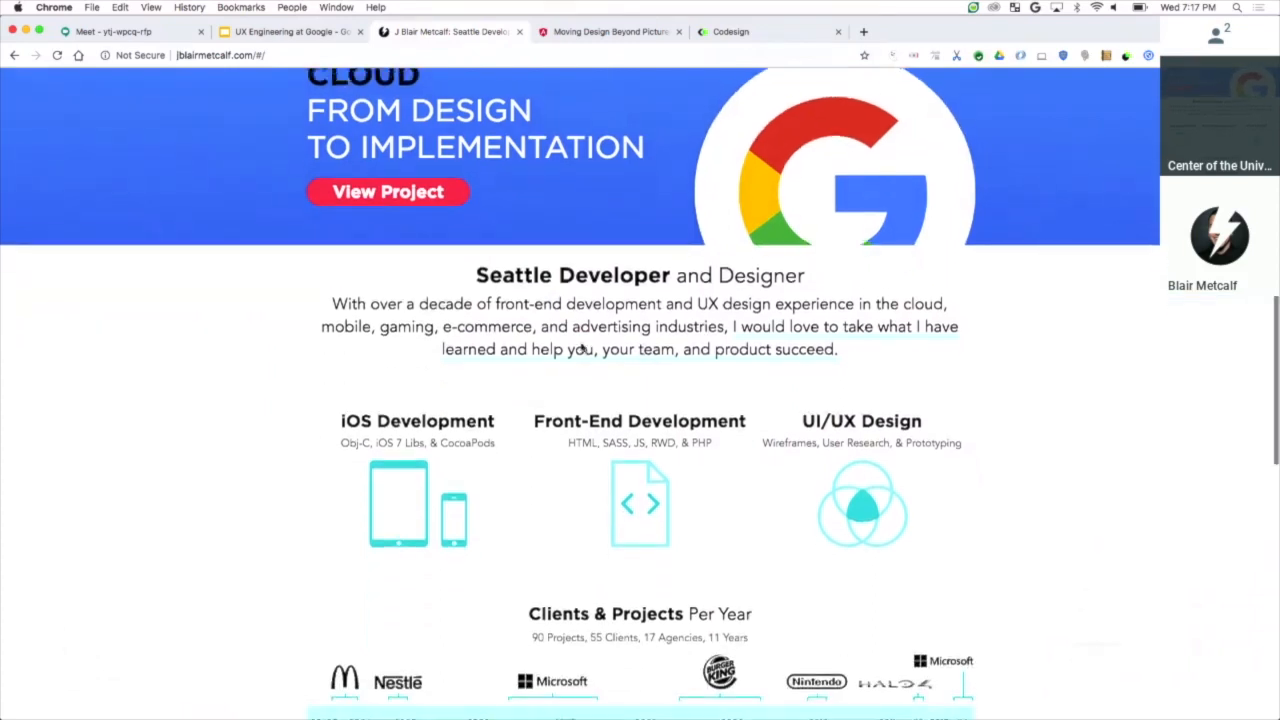
pyautogui.scroll(-3)
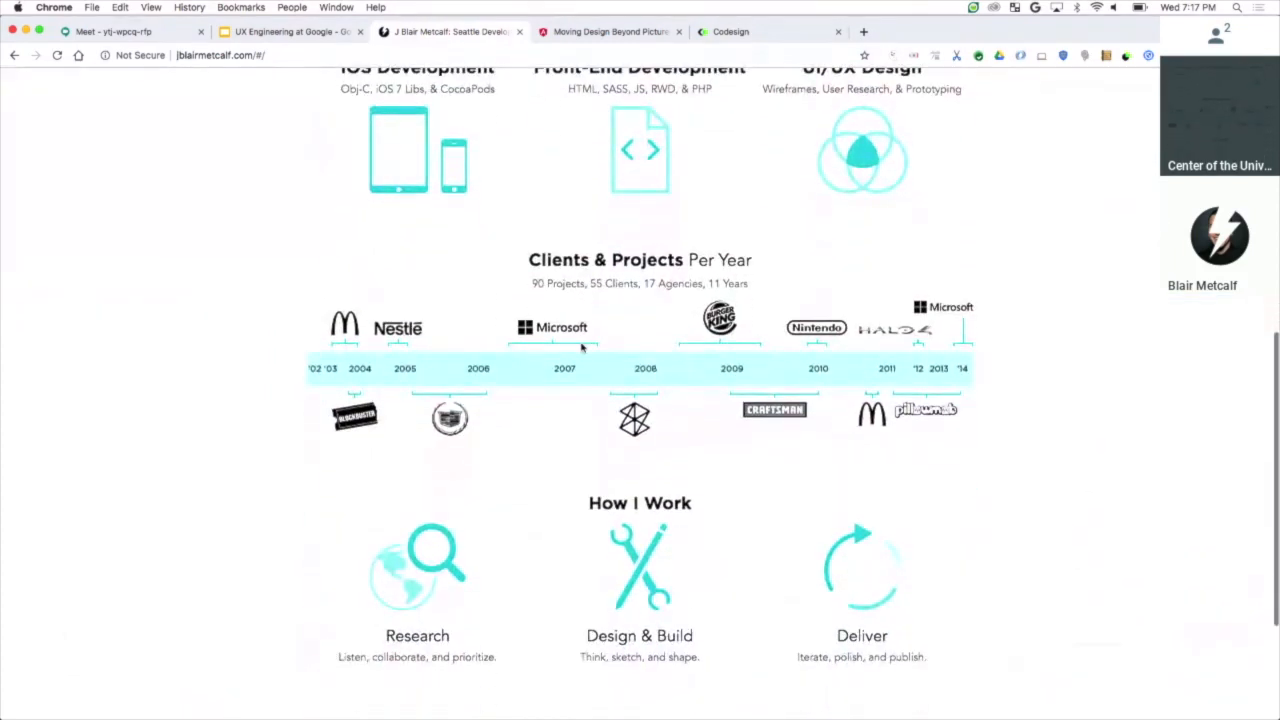
pyautogui.scroll(-3)
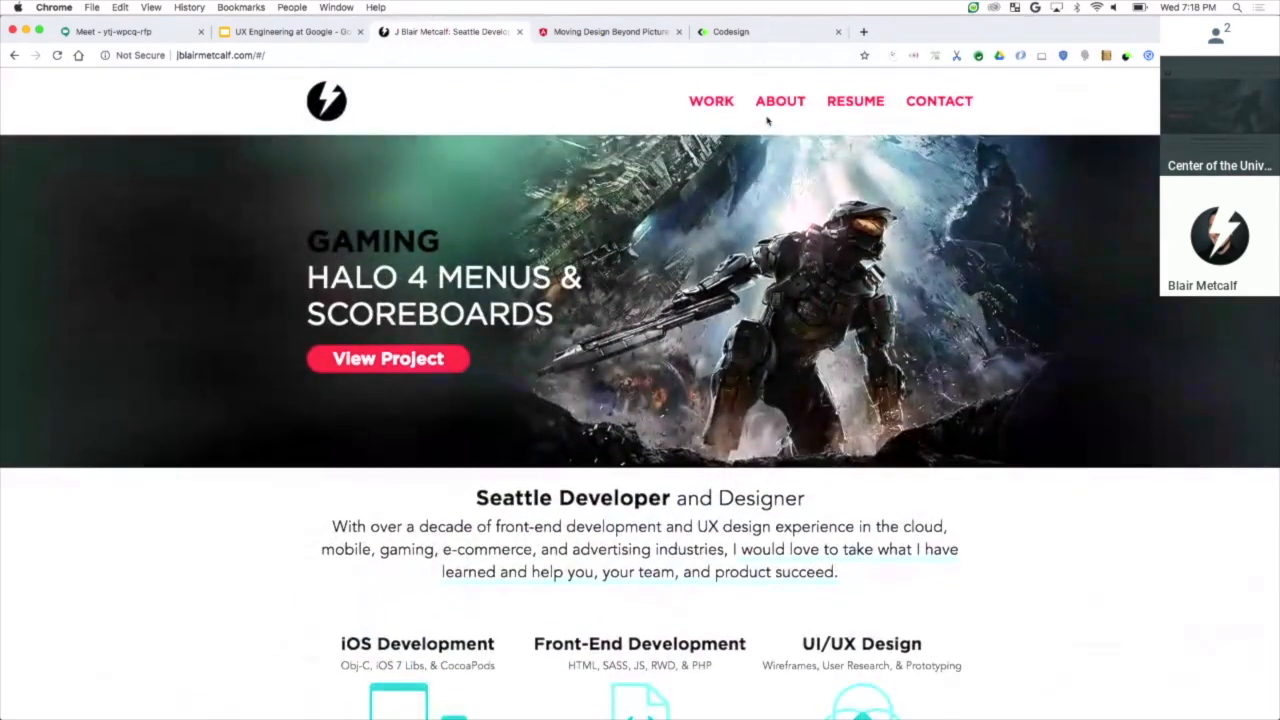
# Step: Browse the Work gallery of client projects and open the PillowMob project page
pyautogui.click(712, 100)
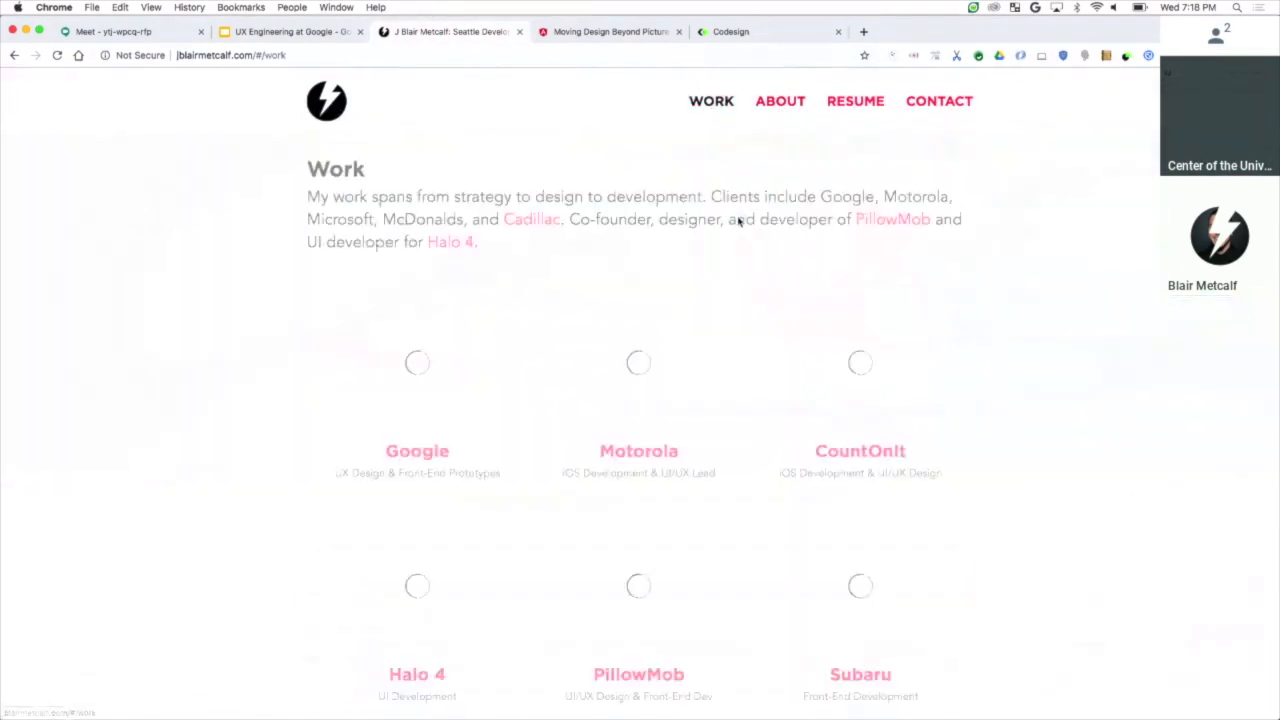
pyautogui.scroll(-3)
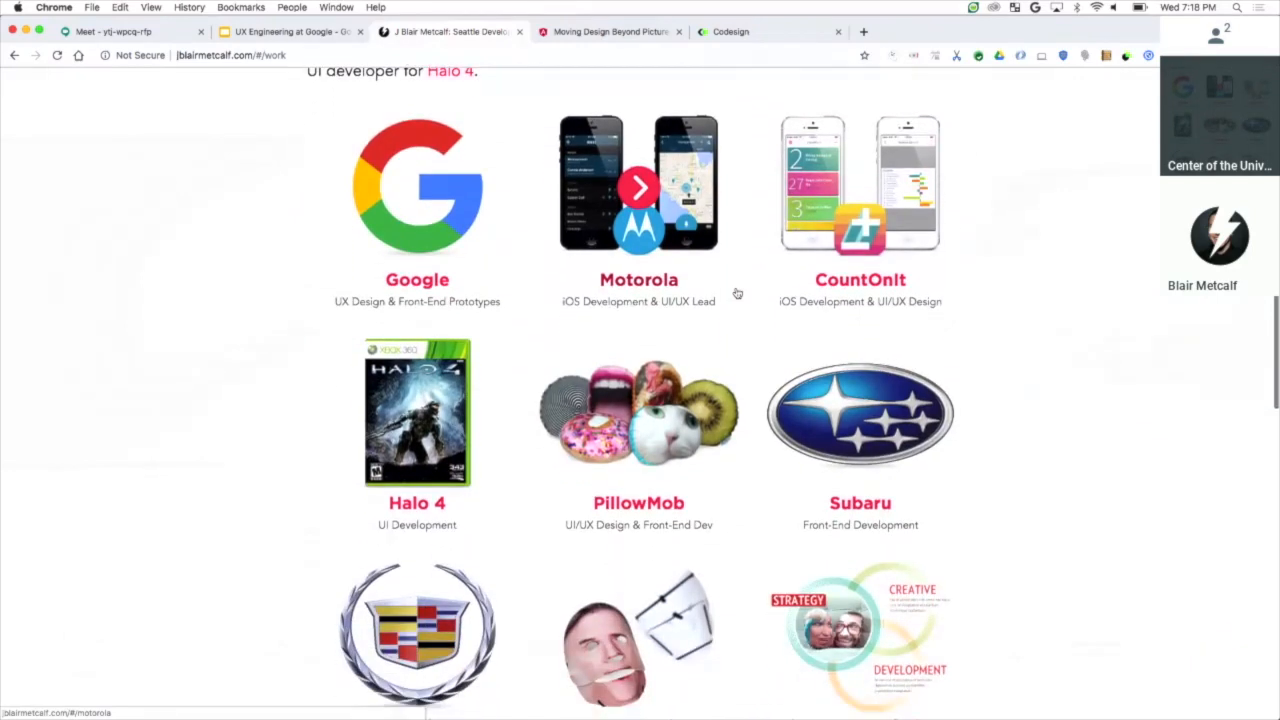
pyautogui.scroll(-3)
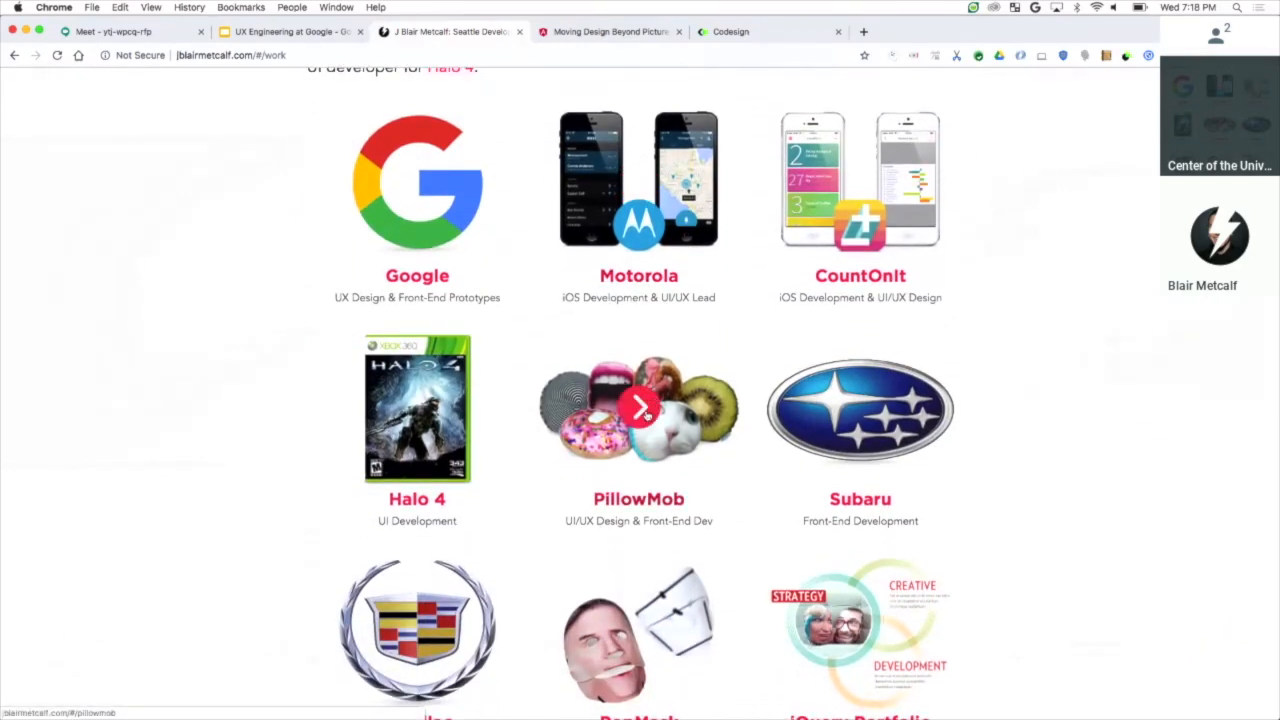
pyautogui.click(640, 408)
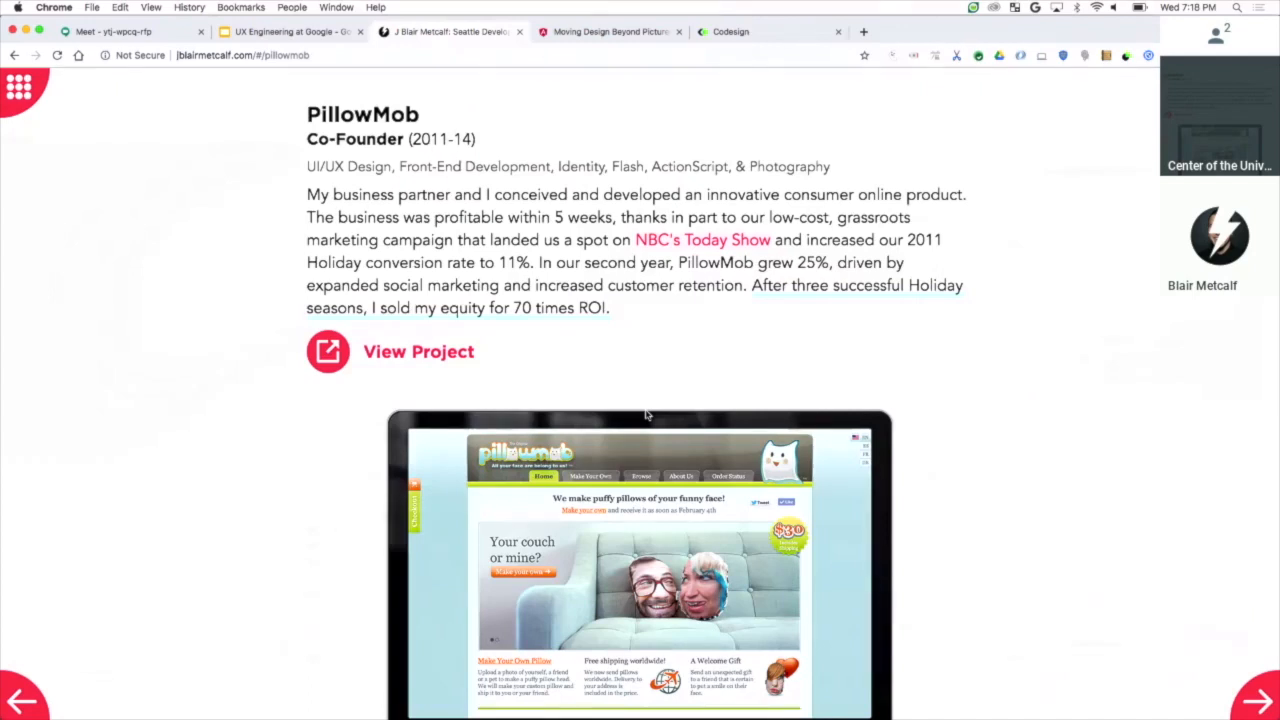
# Step: Scroll the PillowMob page through its video, TV coverage and sketches to the Seattle magazine spread
pyautogui.scroll(-3)
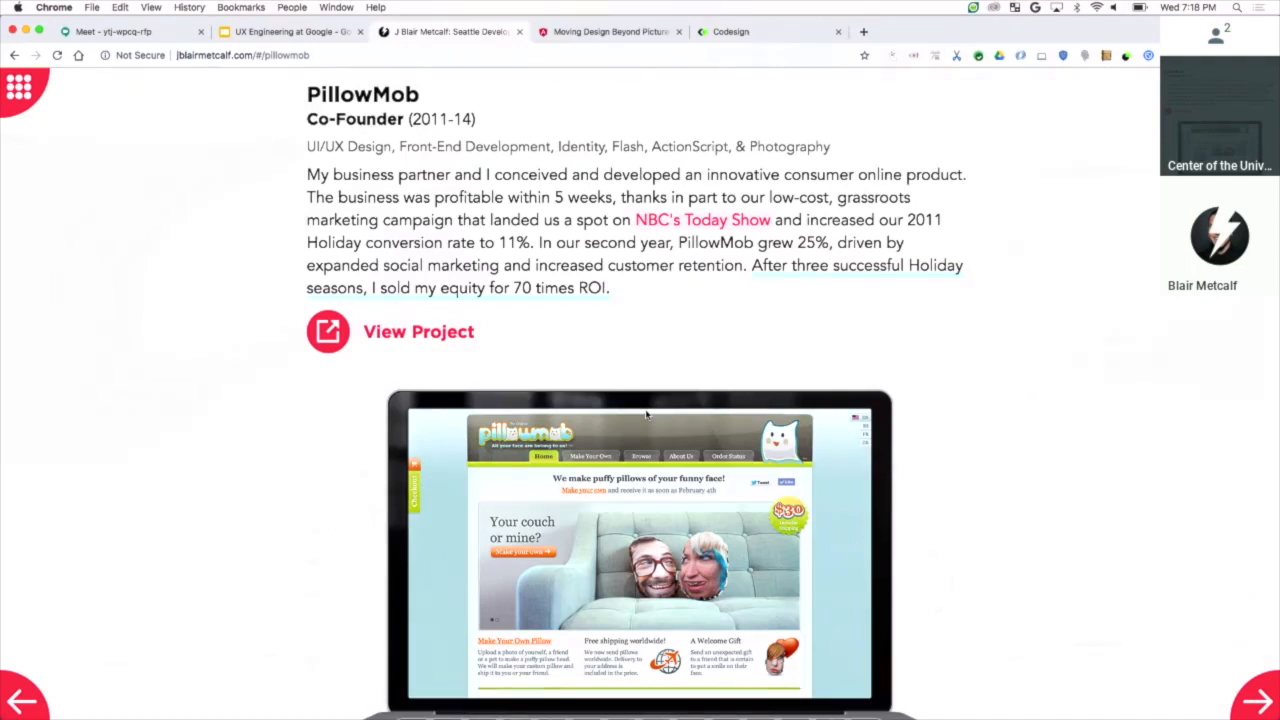
pyautogui.scroll(-3)
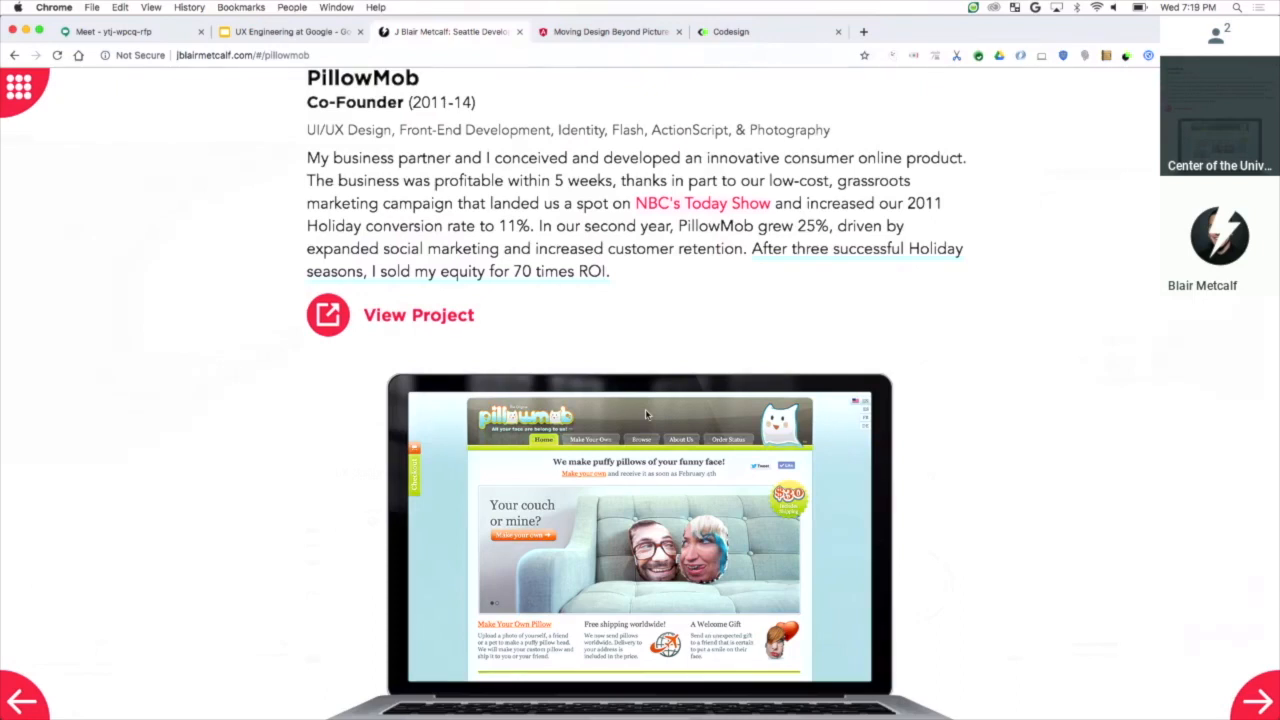
pyautogui.scroll(-3)
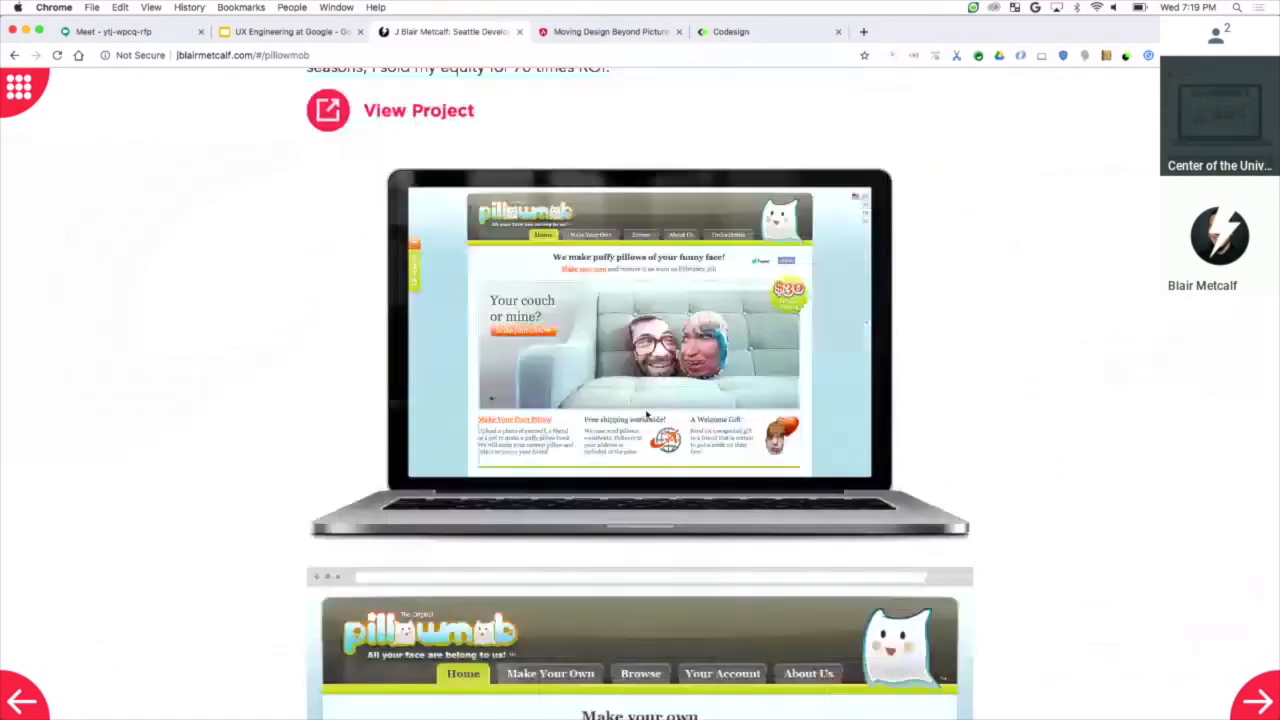
pyautogui.scroll(-3)
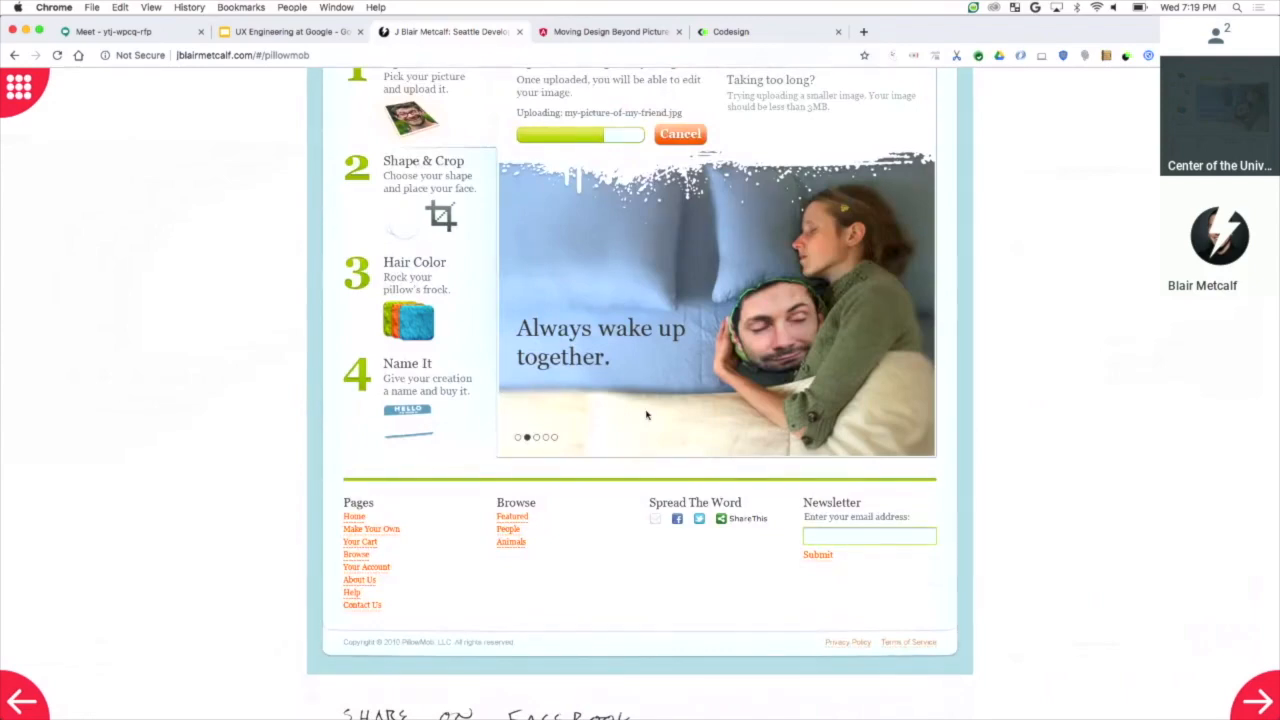
pyautogui.scroll(-3)
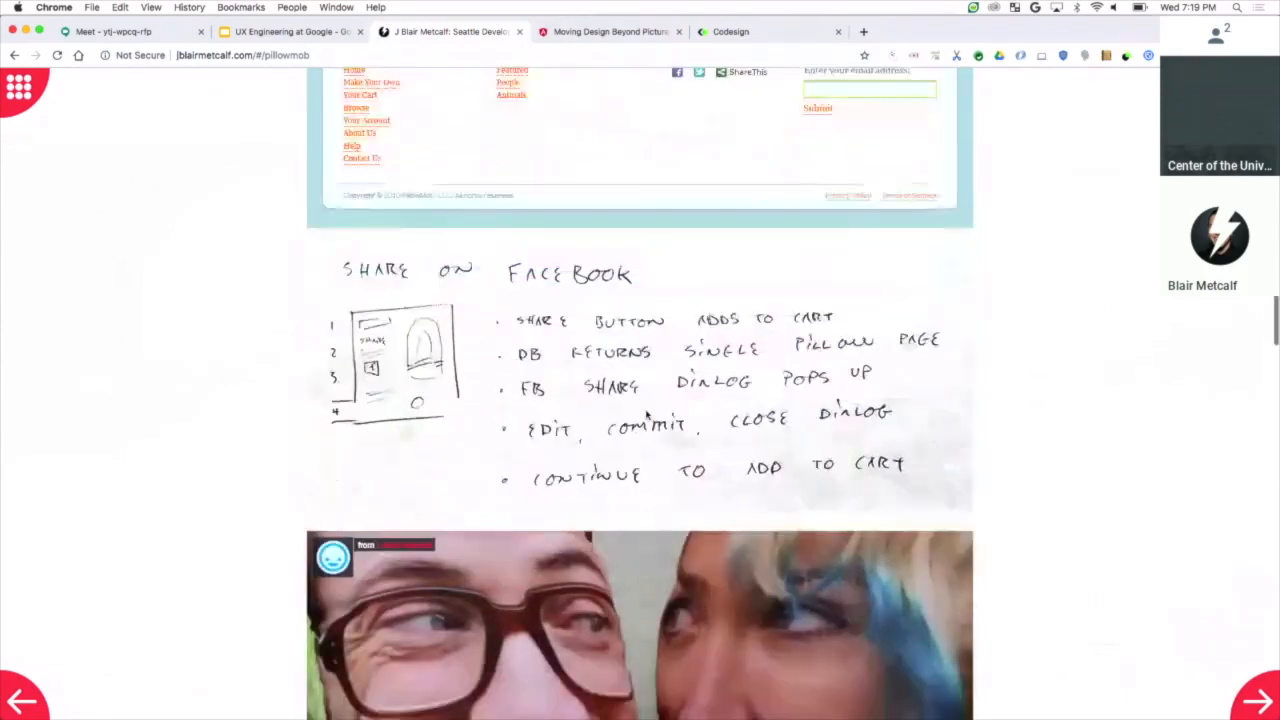
pyautogui.scroll(-3)
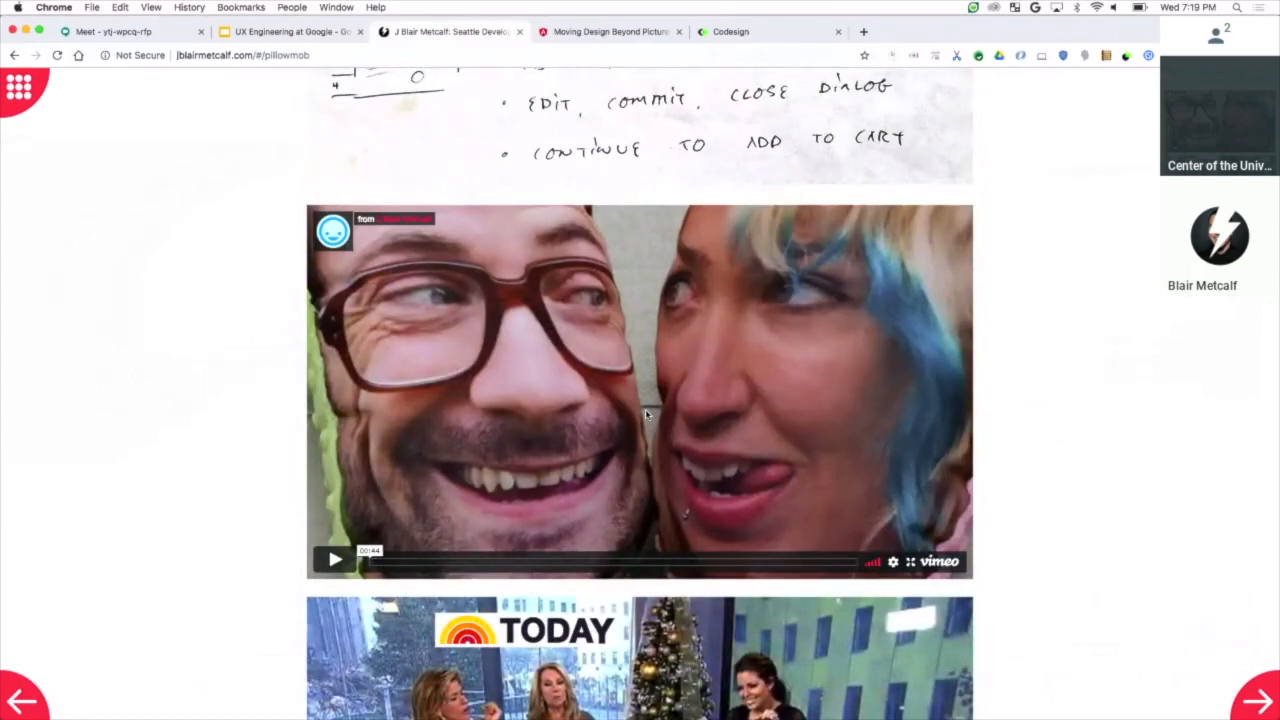
pyautogui.scroll(-3)
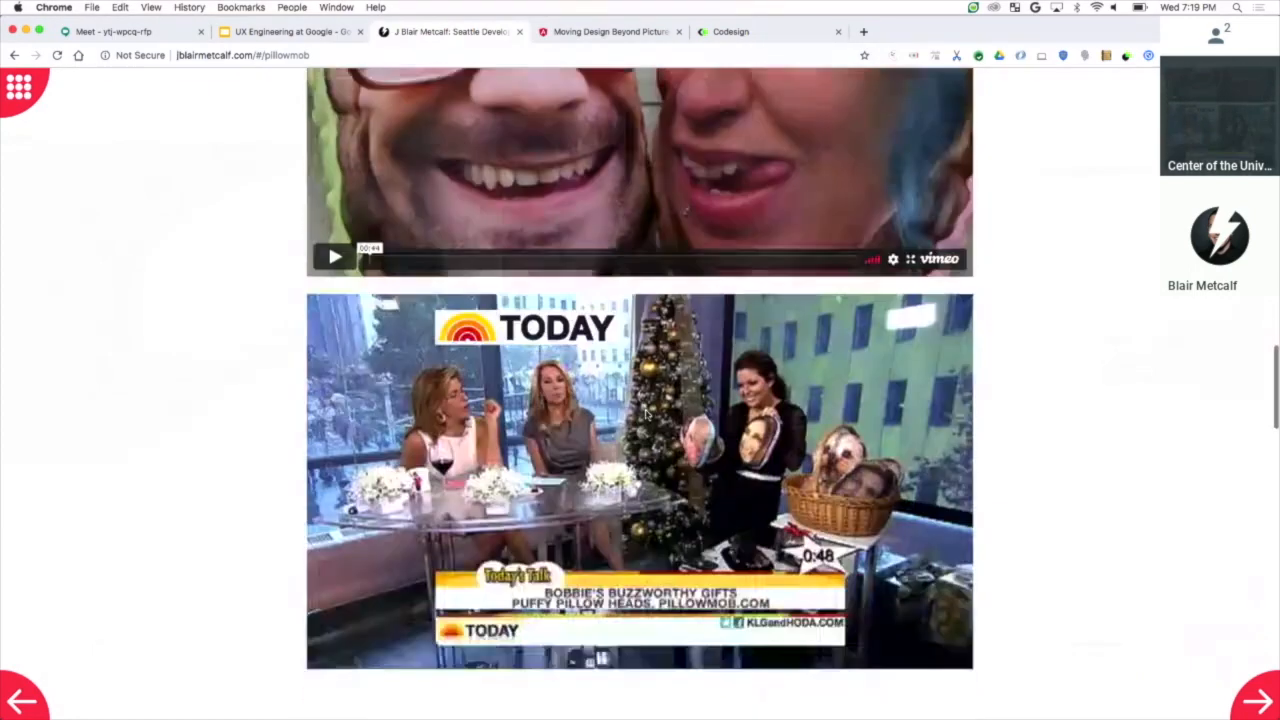
# Step: Continue down to the press outlet logos and article screenshots
pyautogui.scroll(-3)
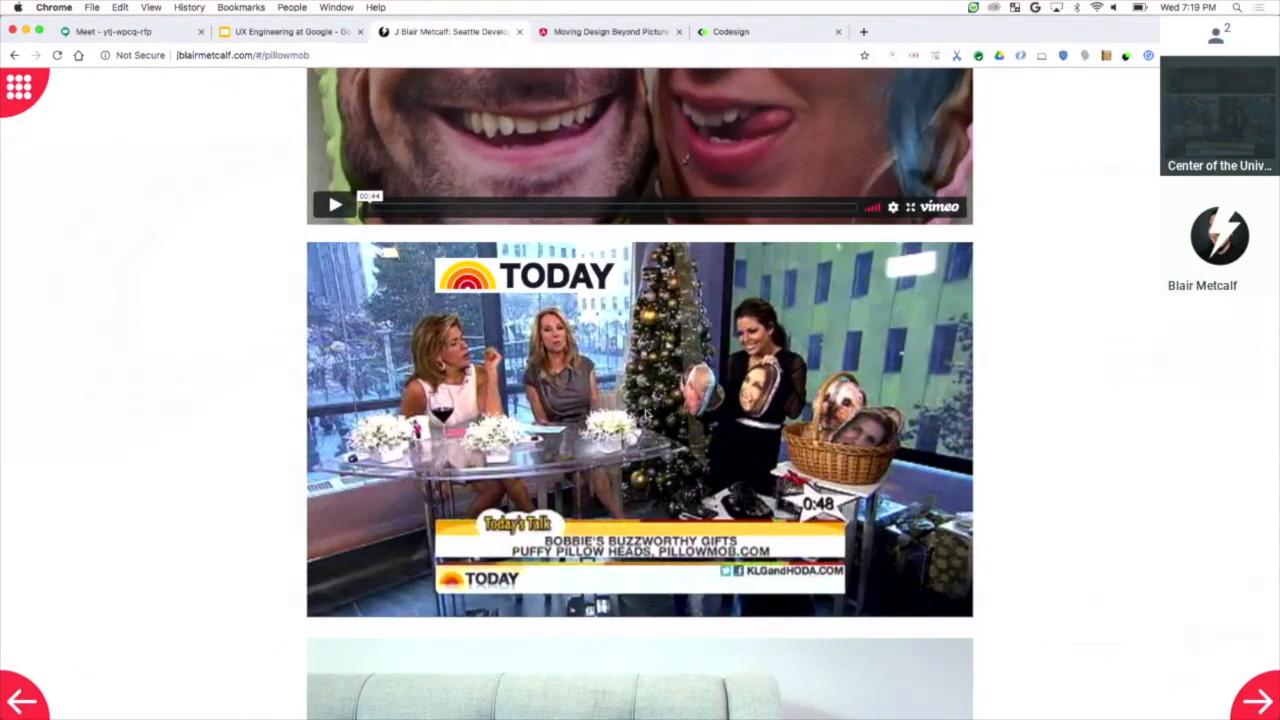
pyautogui.scroll(-3)
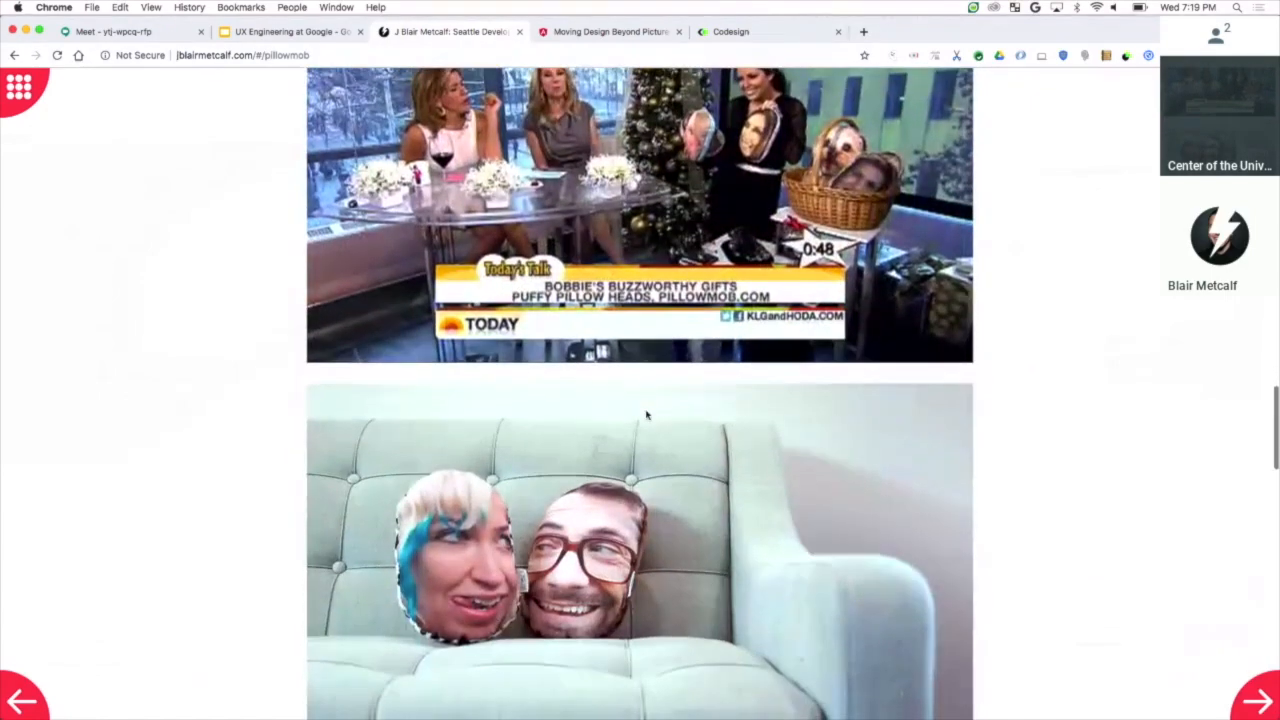
pyautogui.scroll(-3)
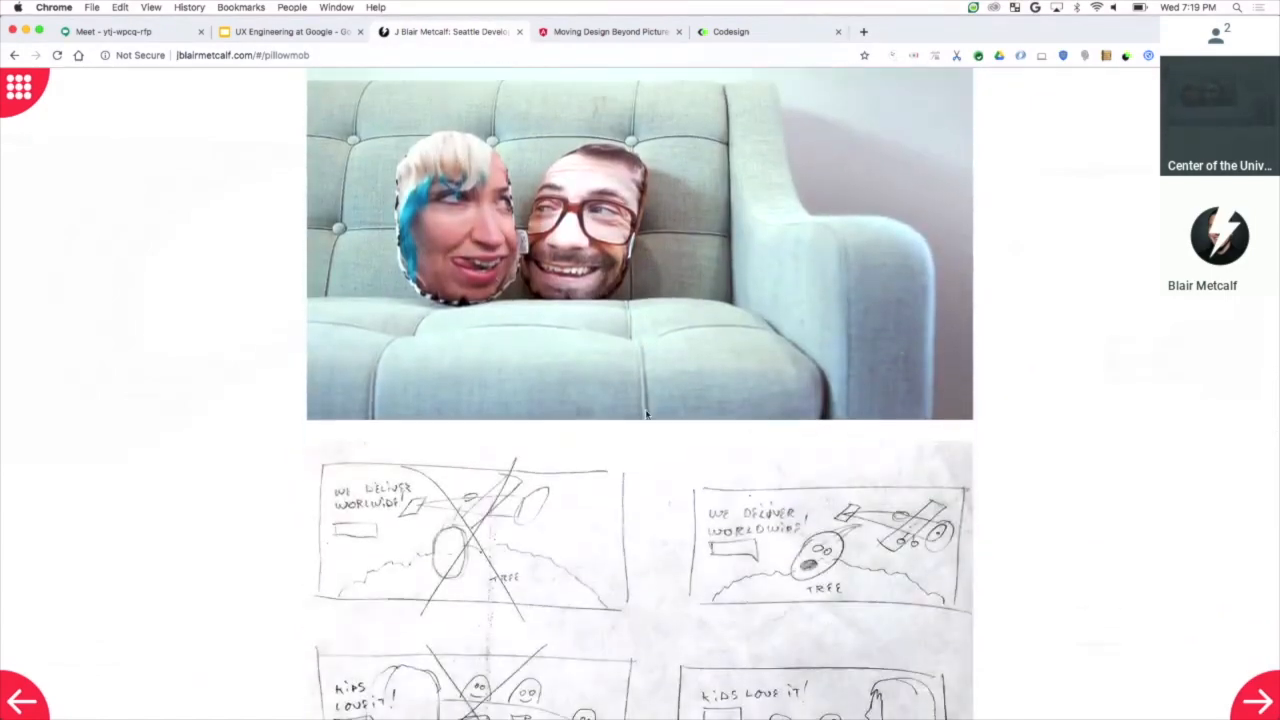
pyautogui.scroll(-3)
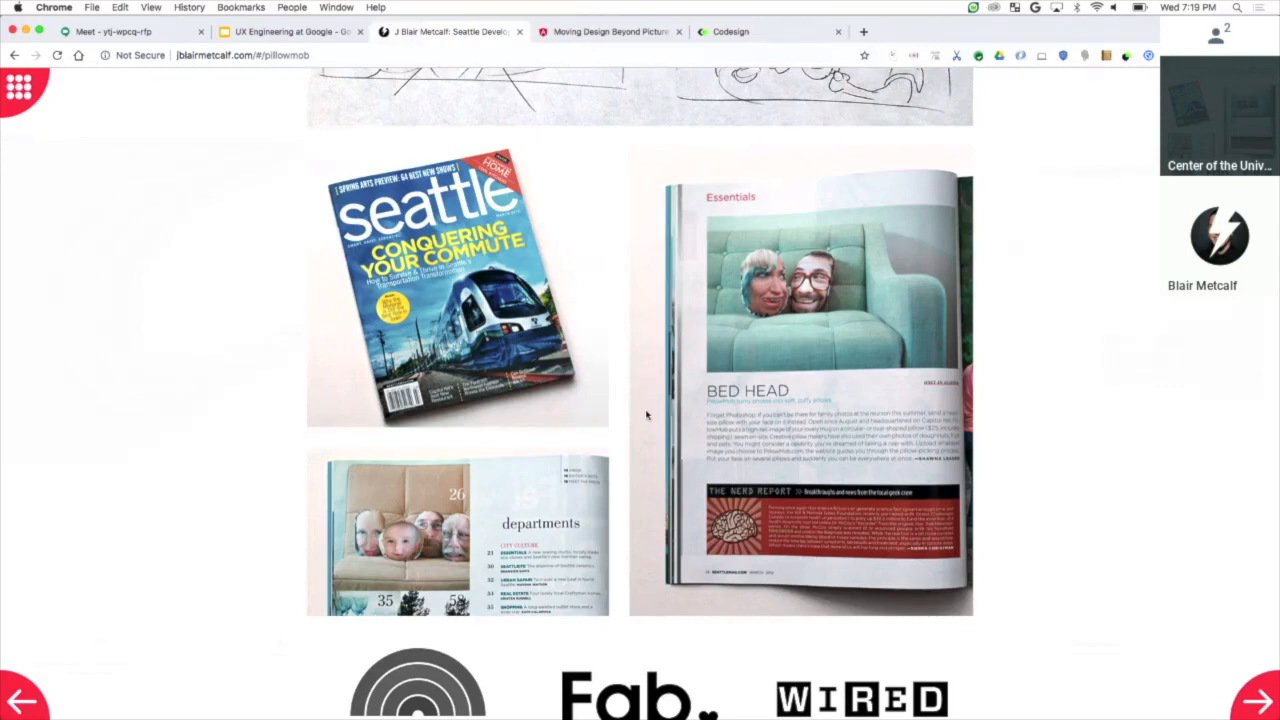
pyautogui.scroll(-3)
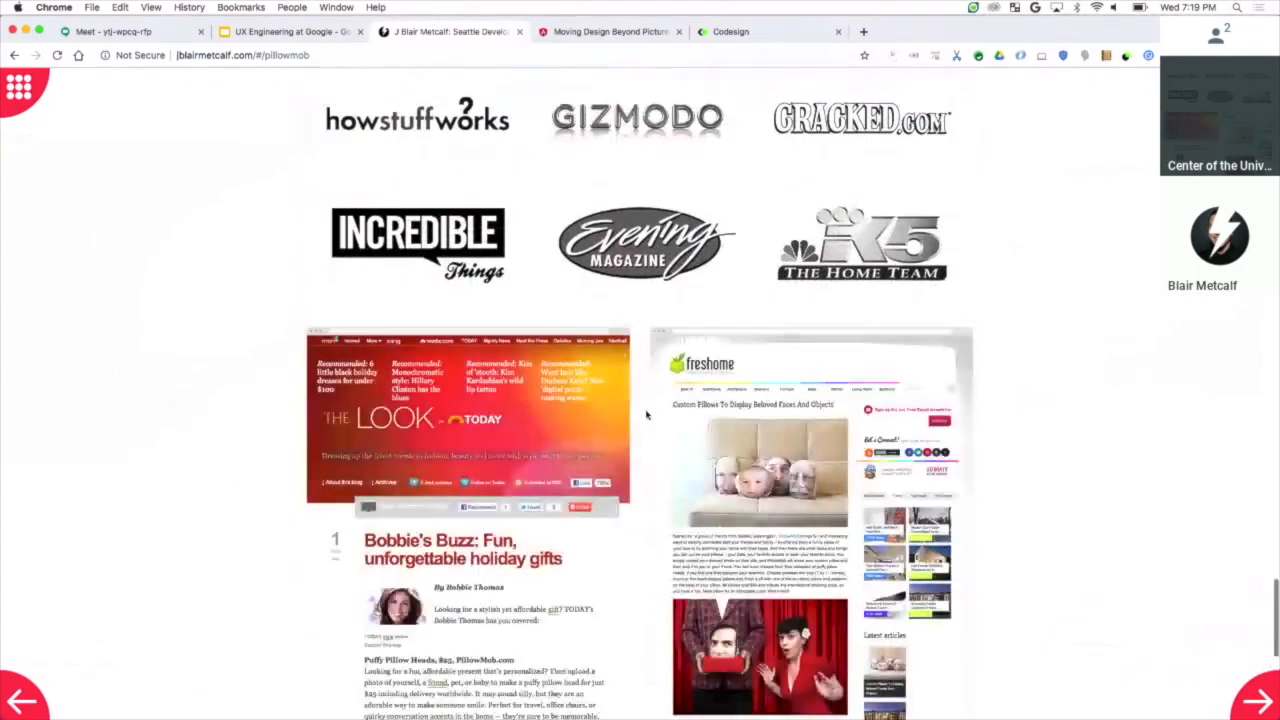
pyautogui.scroll(-3)
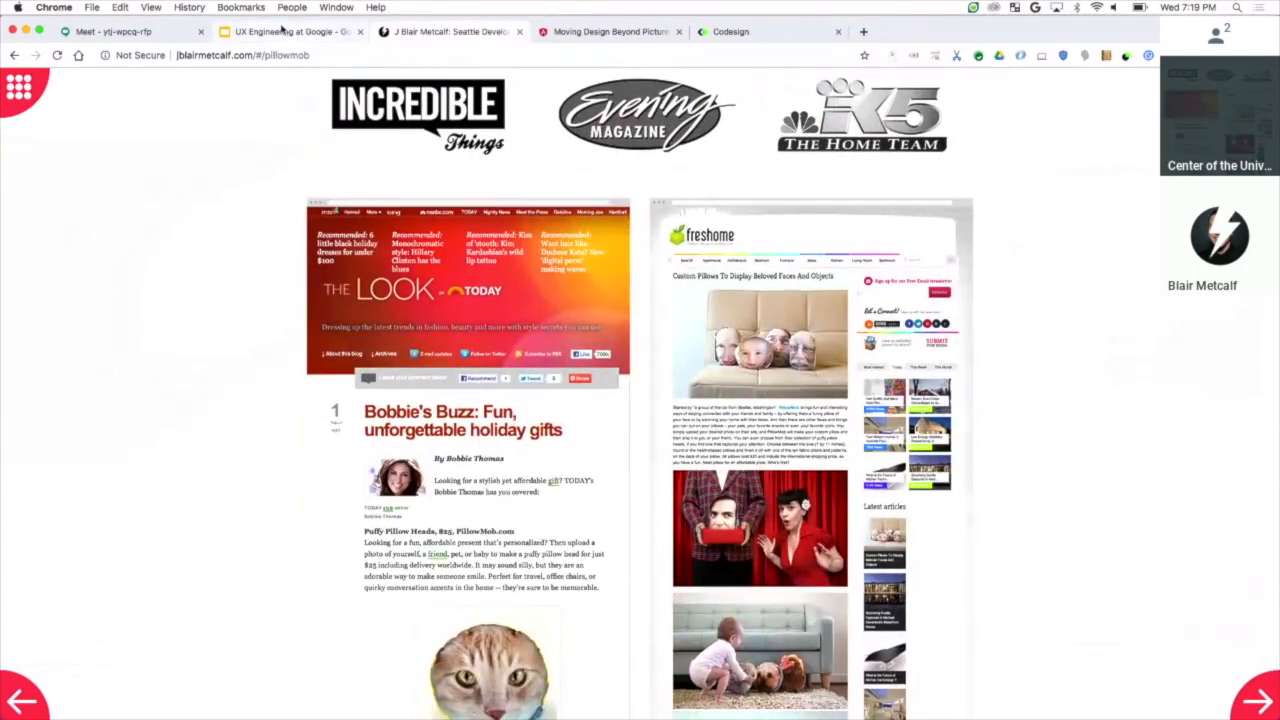
# Step: Present the UX Engineering deck full screen from slide 4's demo quote and advance to the prototyping demo
pyautogui.click(290, 32)
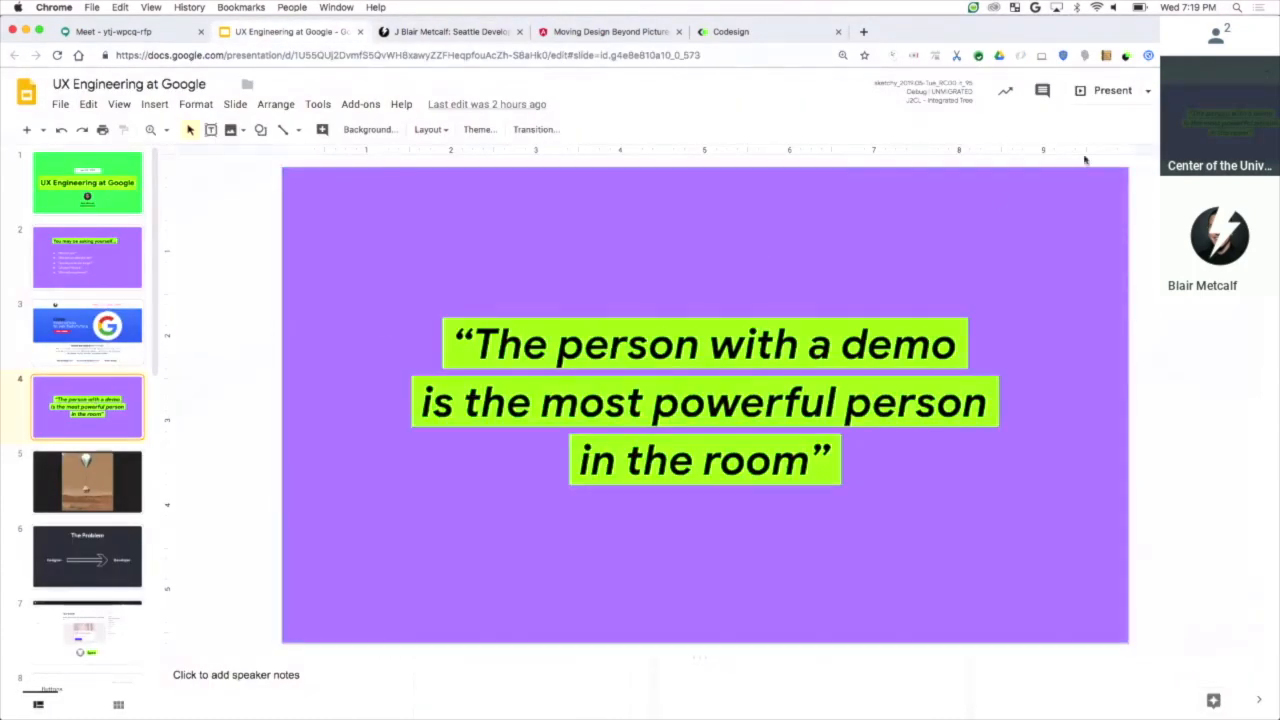
pyautogui.click(1112, 90)
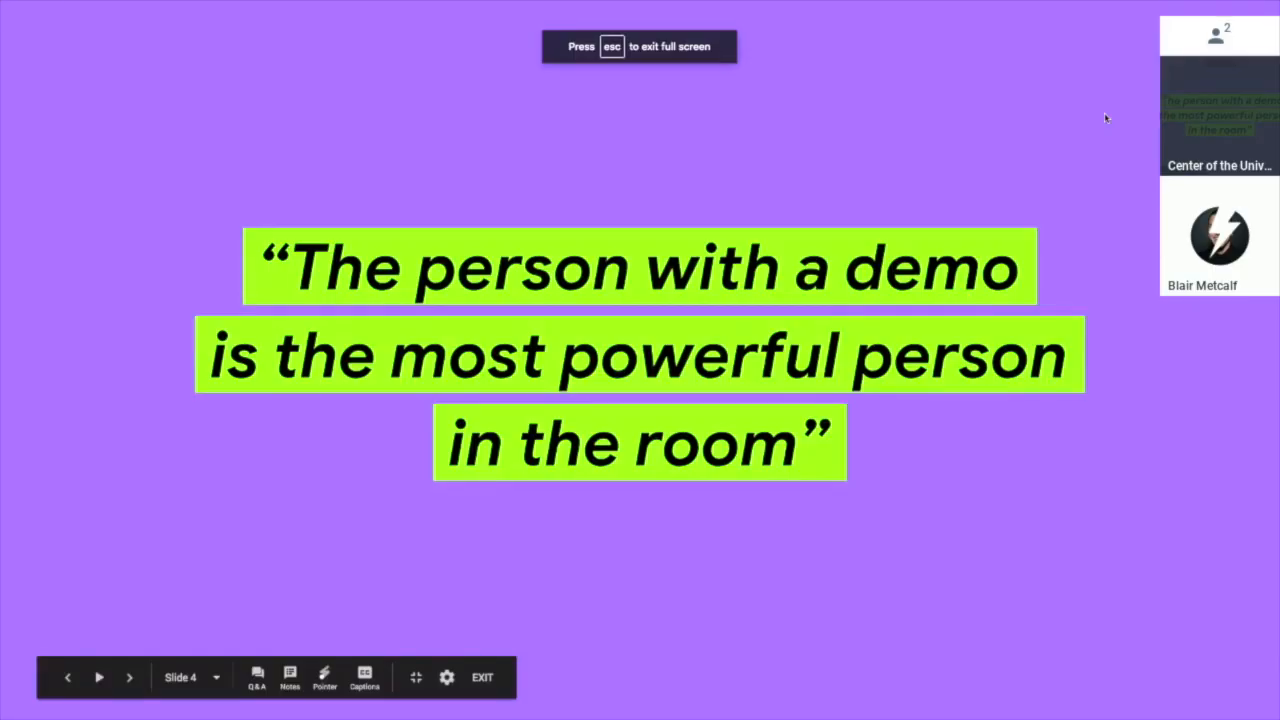
pyautogui.click(130, 676)
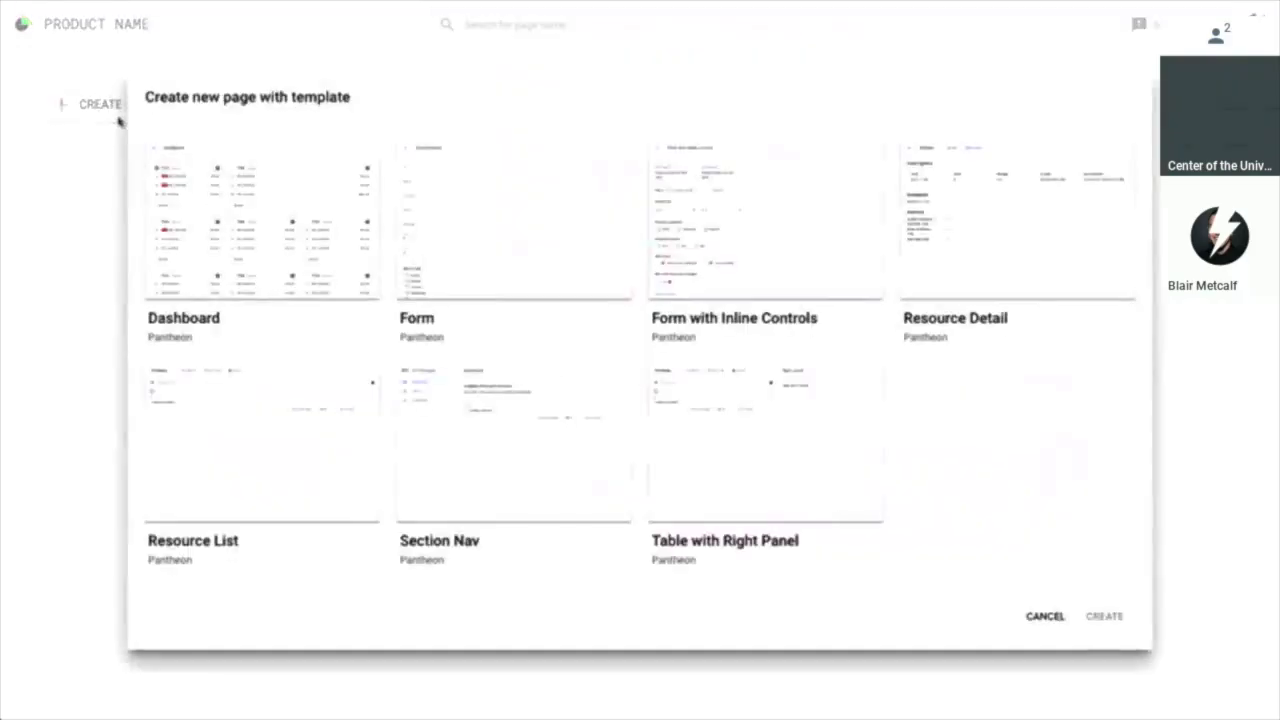
# Step: Create a new CloudKit prototype page from the Form with Inline Controls template
pyautogui.click(764, 218)
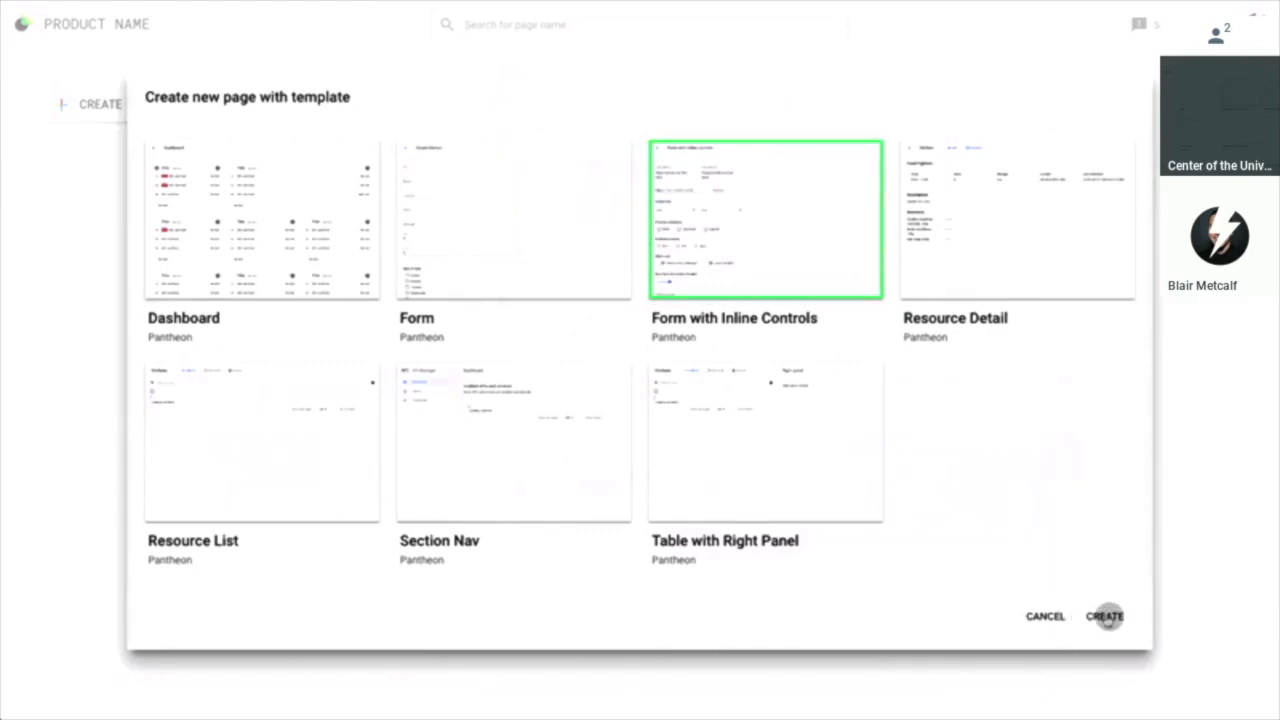
pyautogui.click(1104, 616)
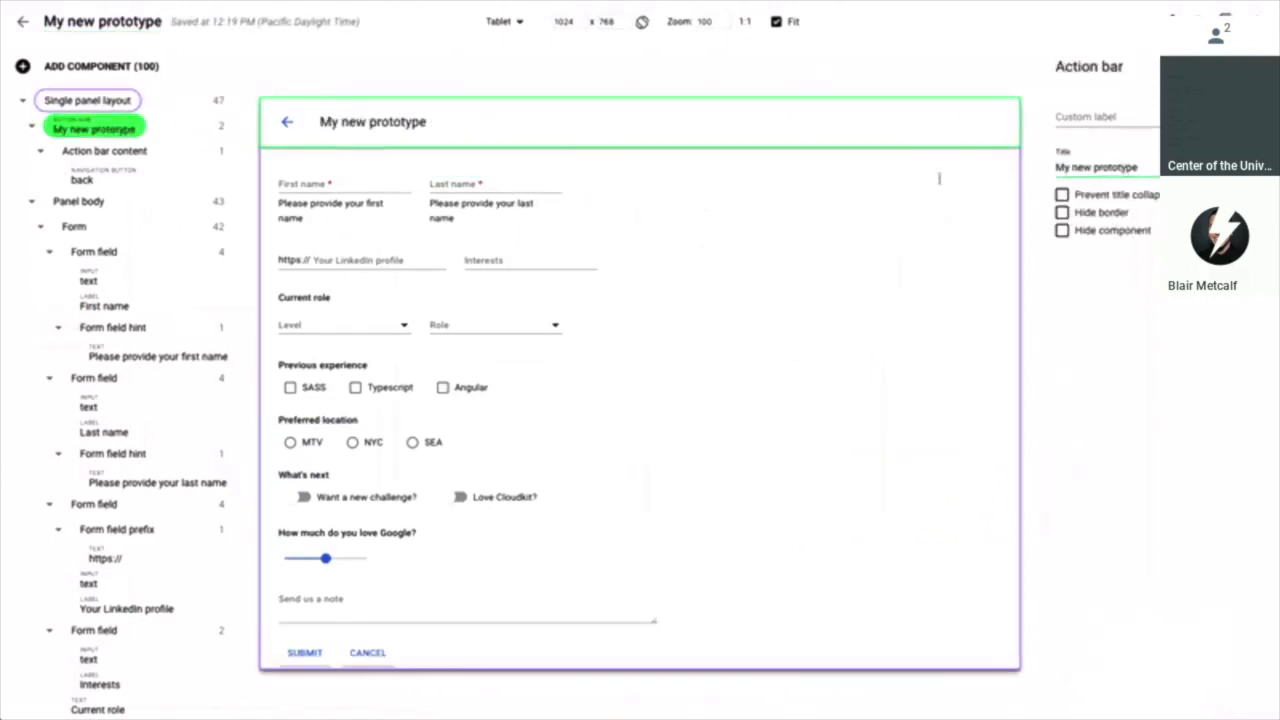
# Step: Delete the LinkedIn profile field row, preview at Laptop size, then return to the CloudKit home screen
pyautogui.click(72, 226)
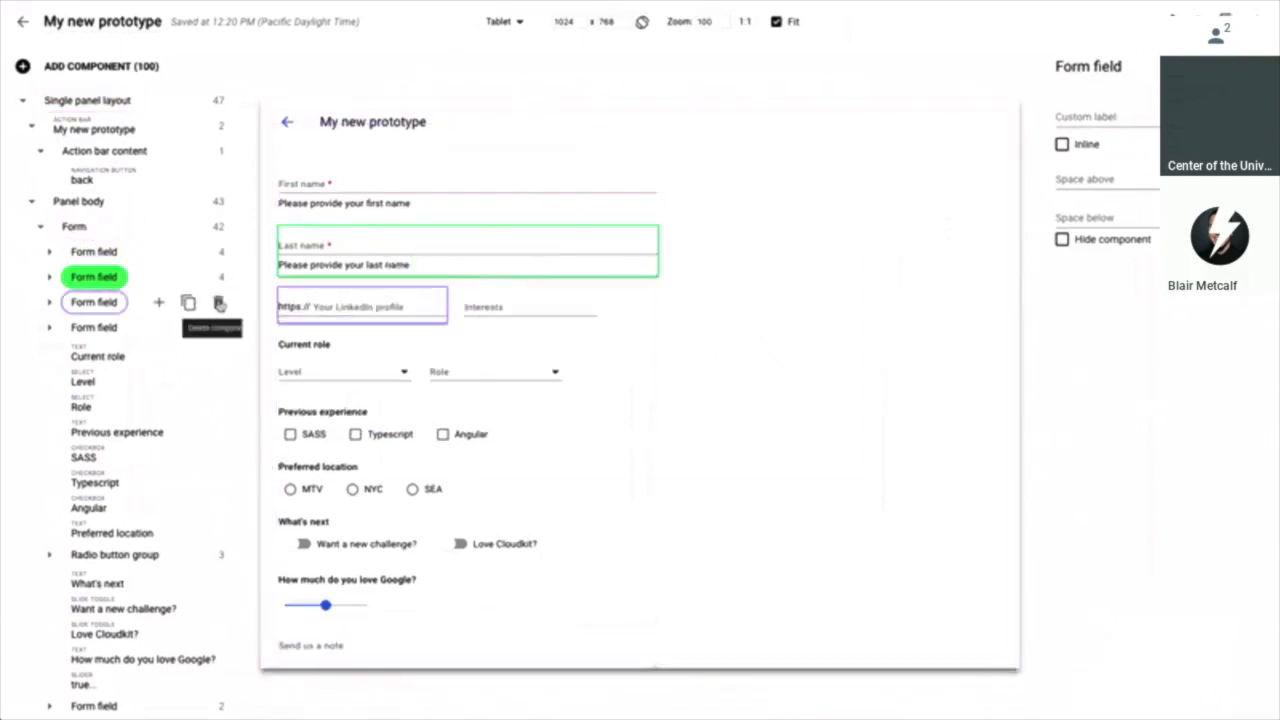
pyautogui.click(220, 304)
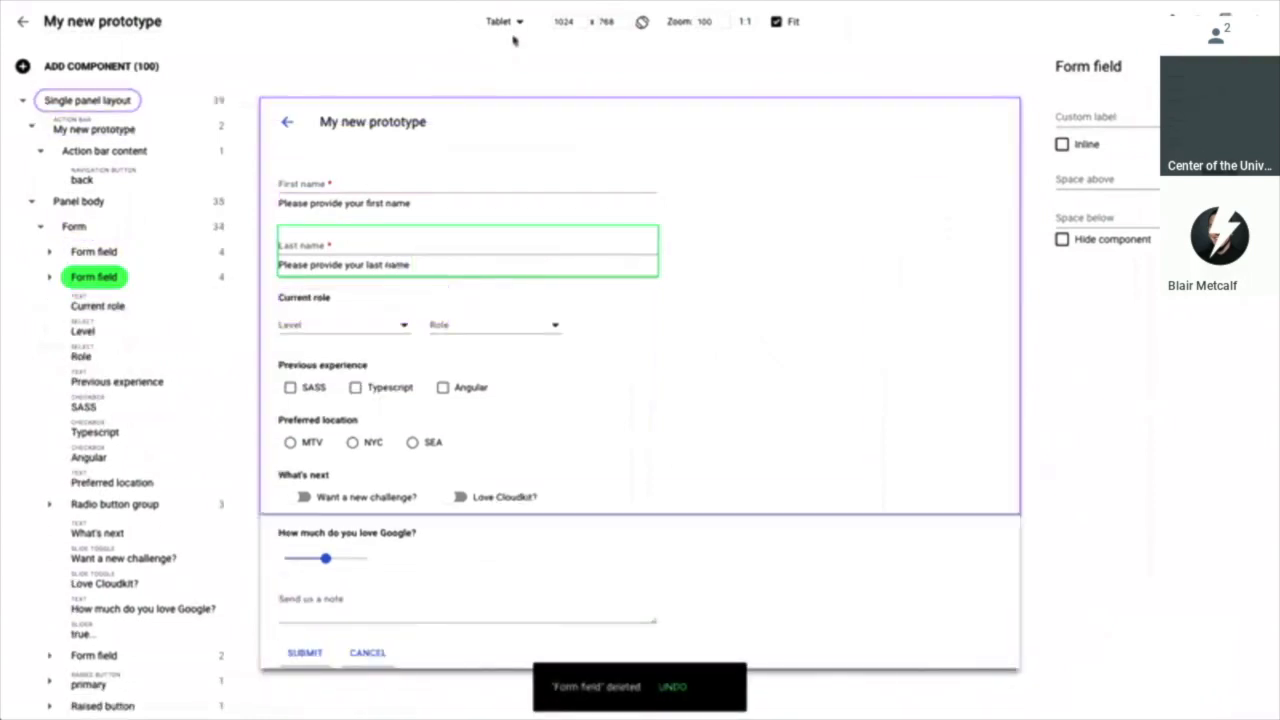
pyautogui.click(504, 20)
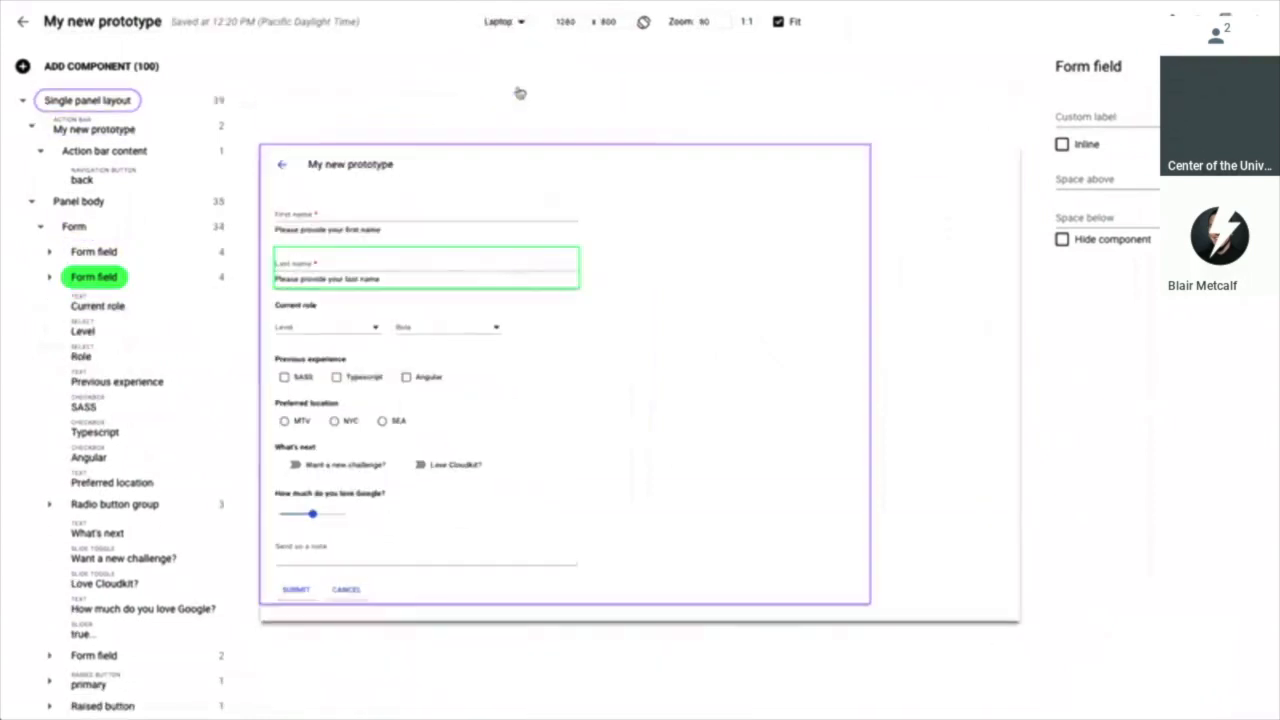
pyautogui.click(504, 20)
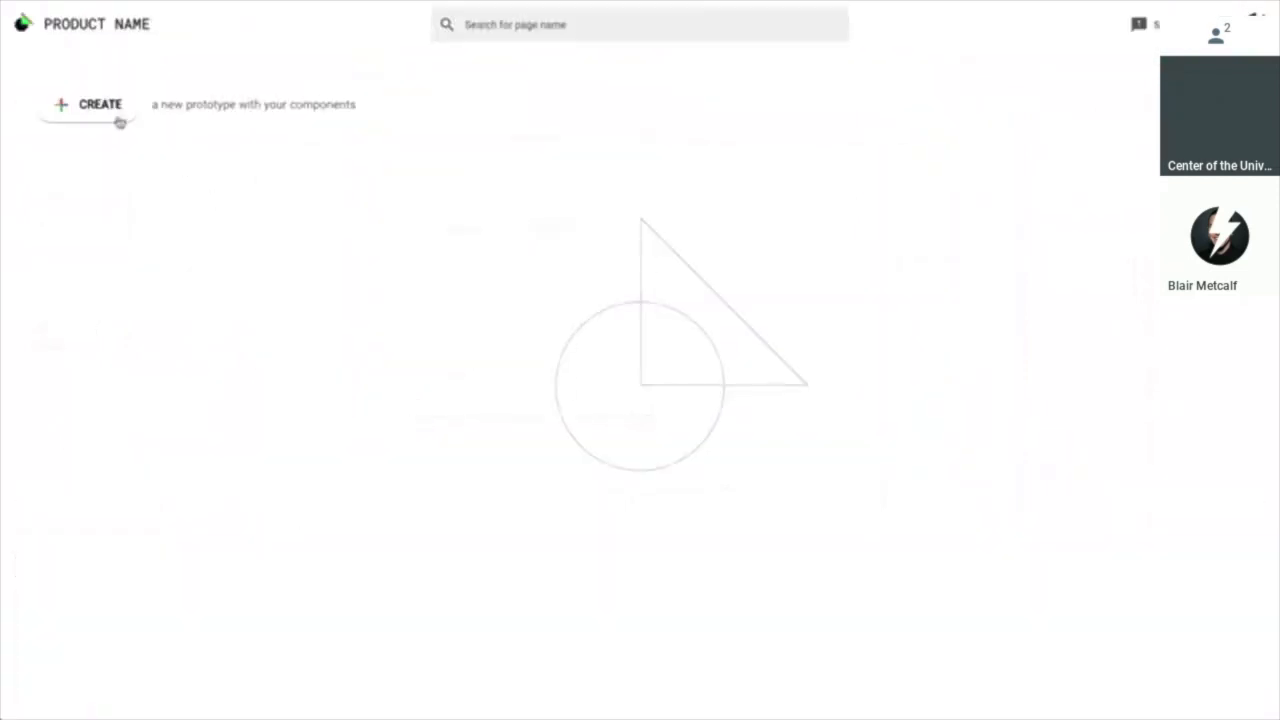
# Step: Create another Form with Inline Controls prototype and rename its title and heading to 'My new prototype'
pyautogui.click(84, 104)
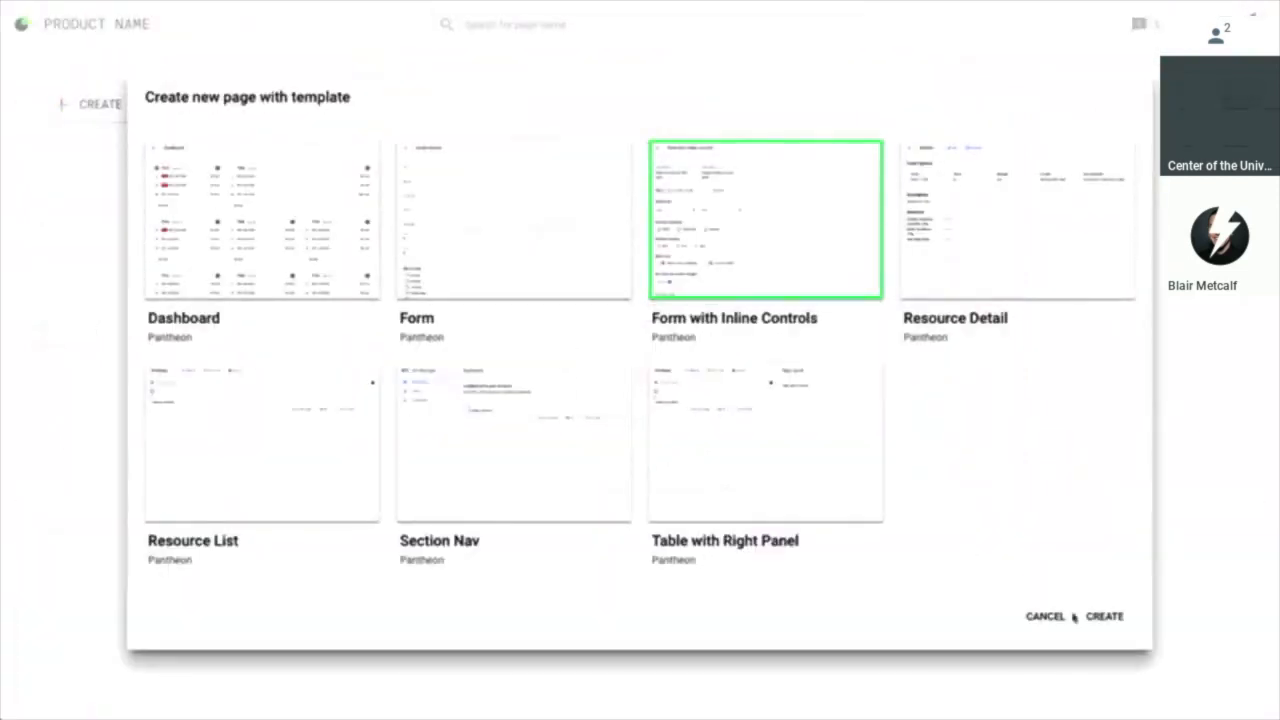
pyautogui.click(1104, 616)
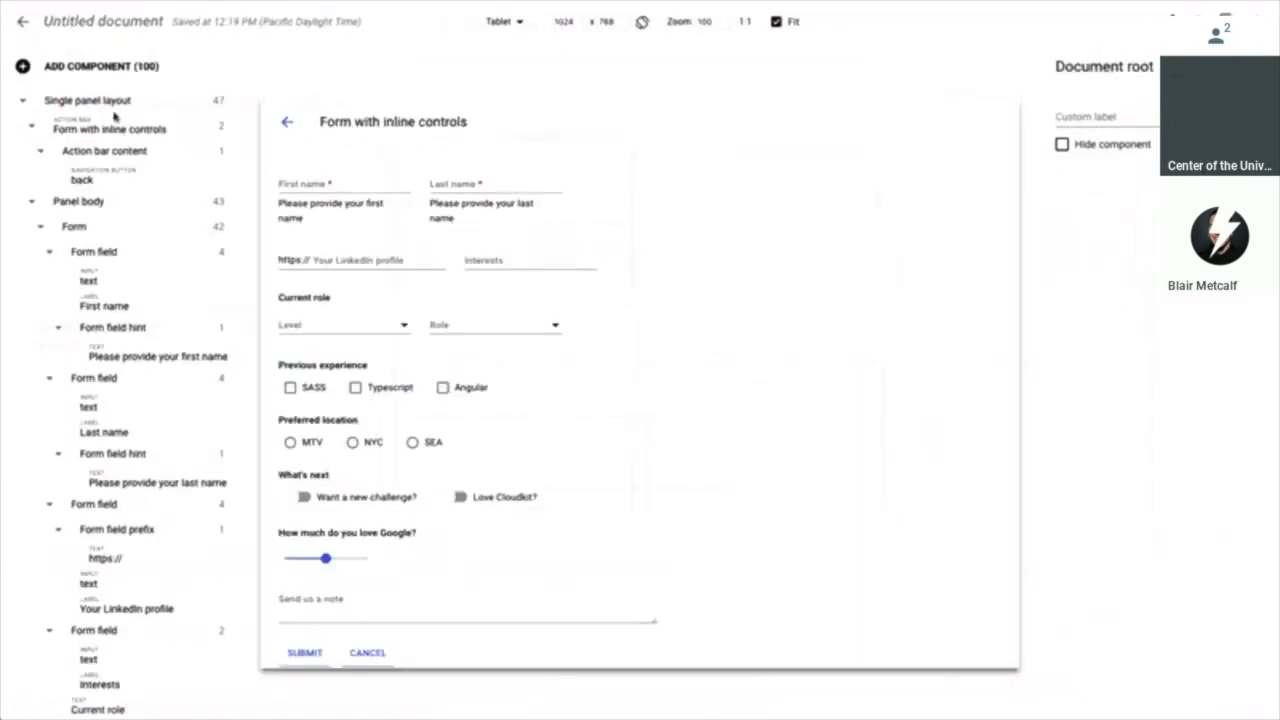
pyautogui.click(100, 128)
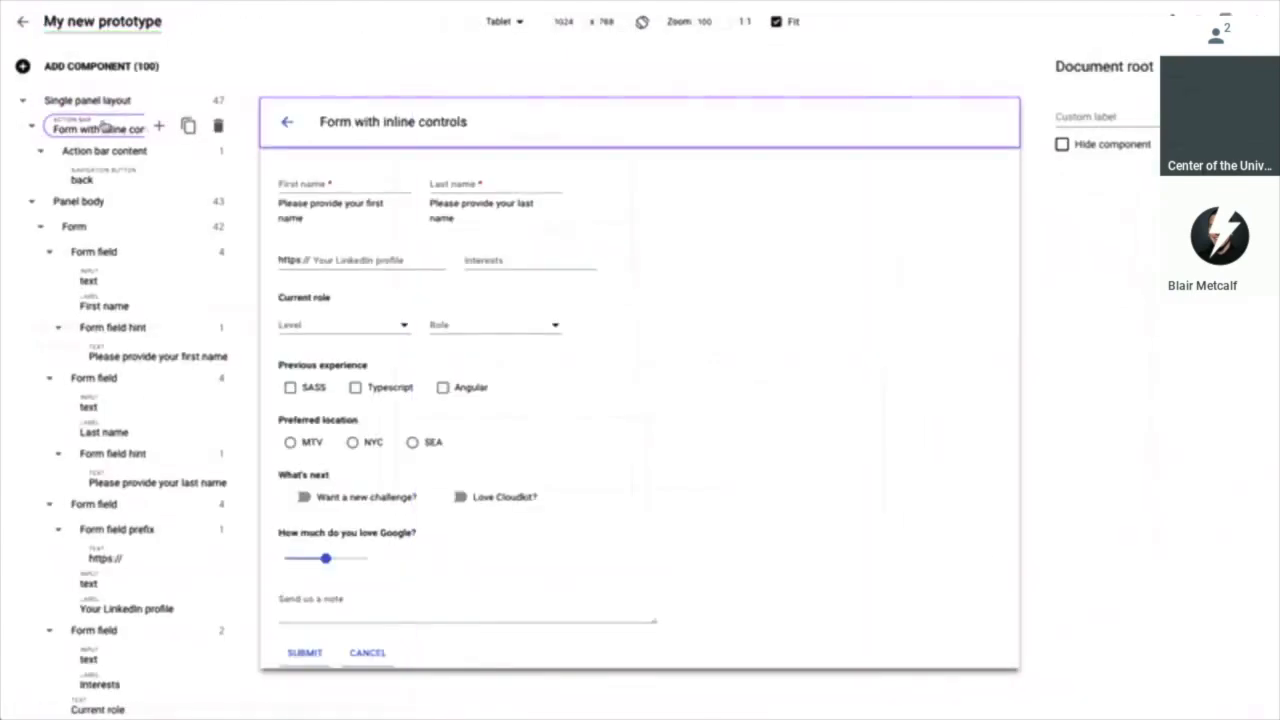
pyautogui.click(110, 128)
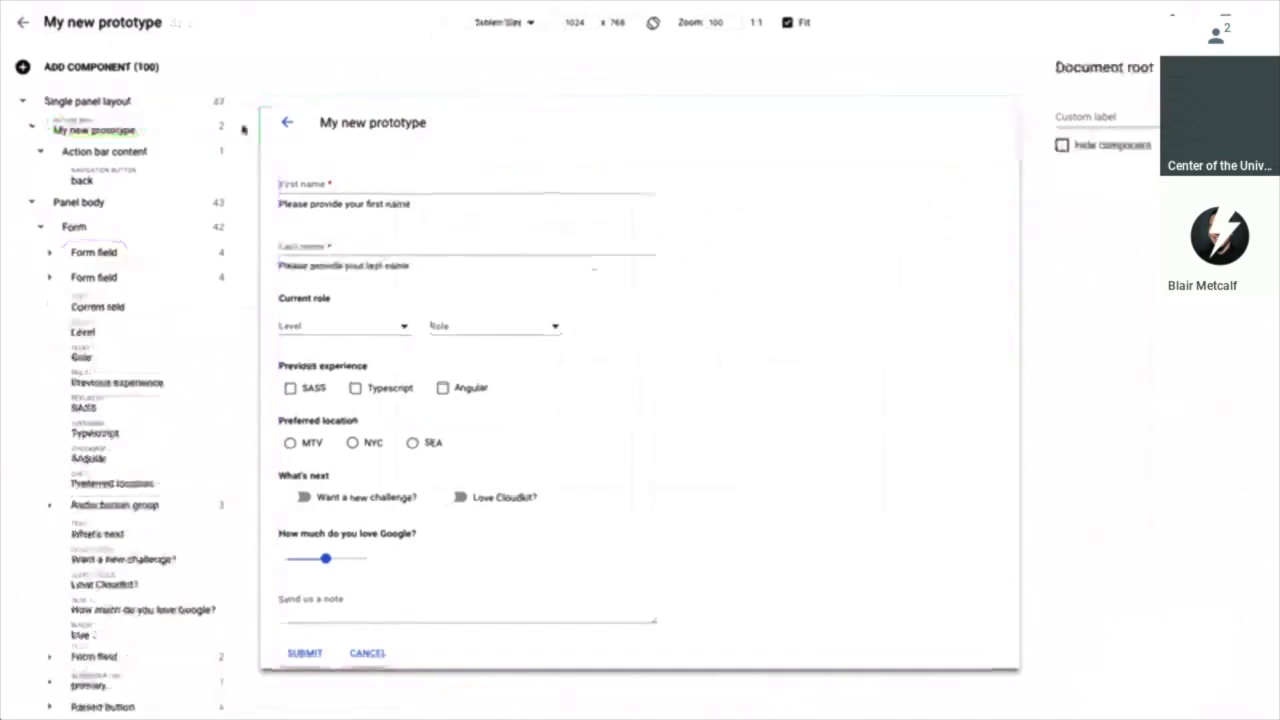
# Step: Delete the whole Form component, leaving an empty panel body
pyautogui.click(74, 228)
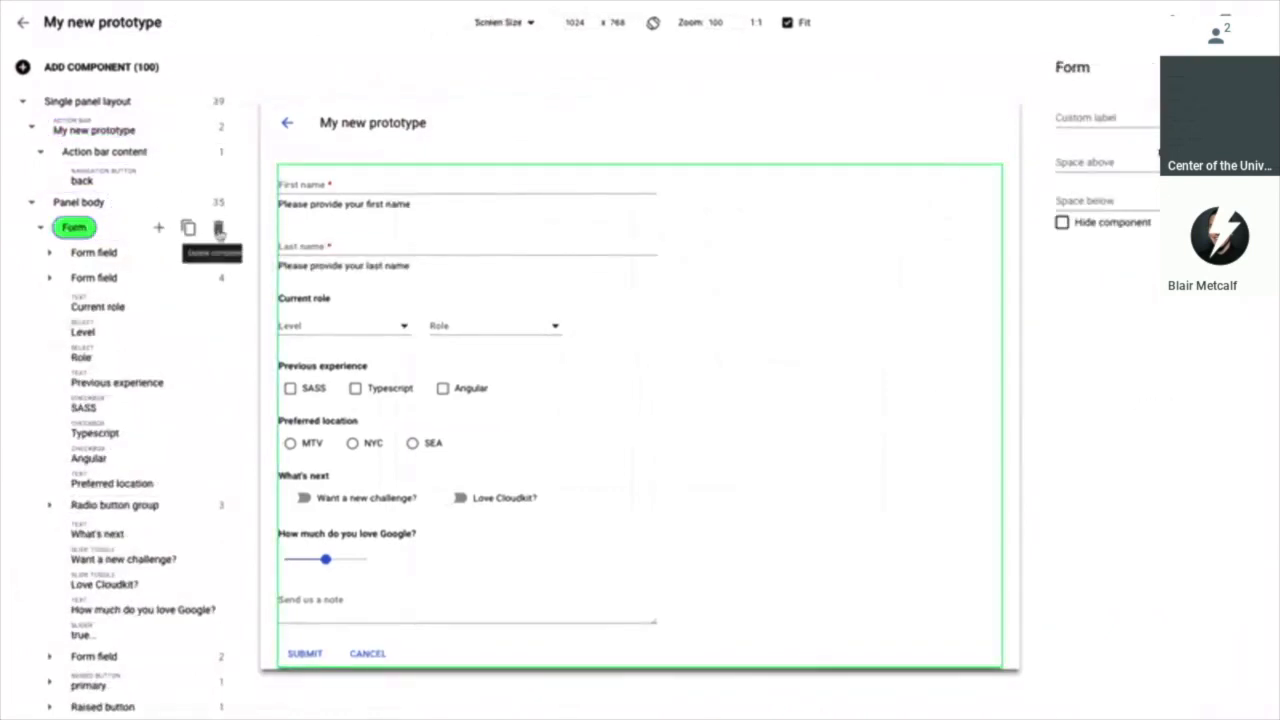
pyautogui.click(218, 228)
pyautogui.write('table')
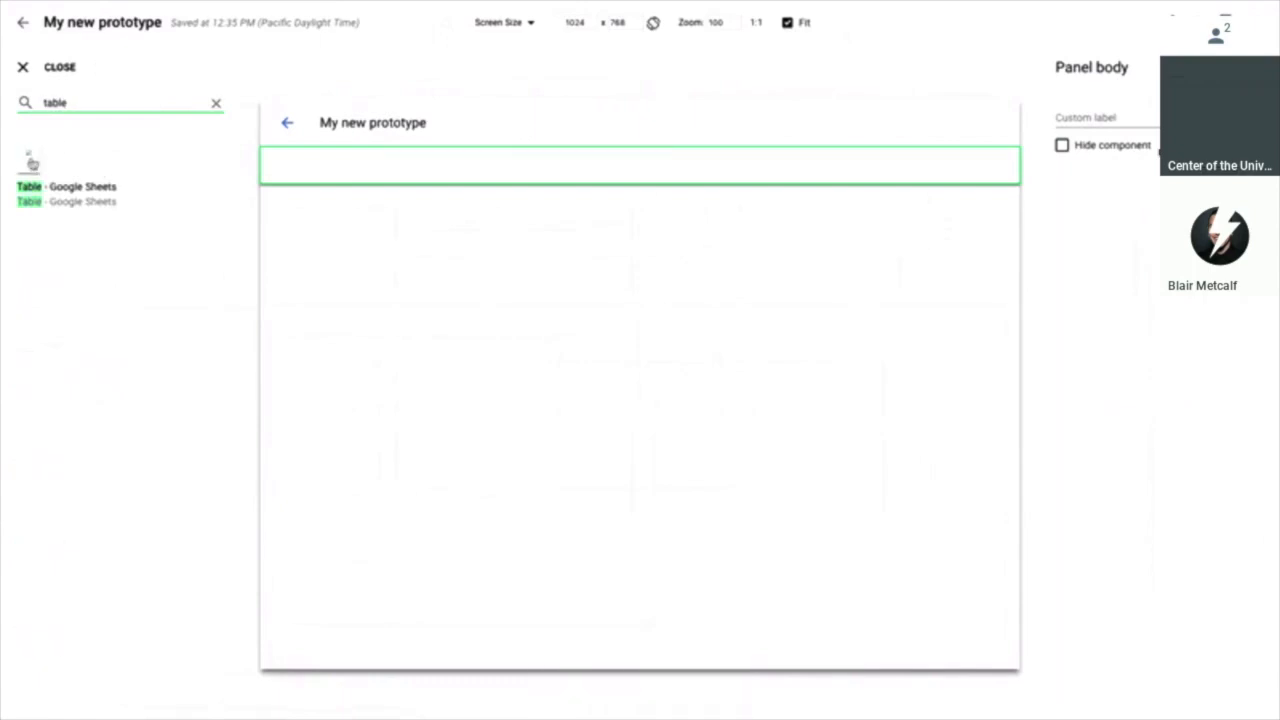
# Step: Add the Google Sheets table 'My table' to the panel body, then move to the Codesign example project
pyautogui.click(30, 192)
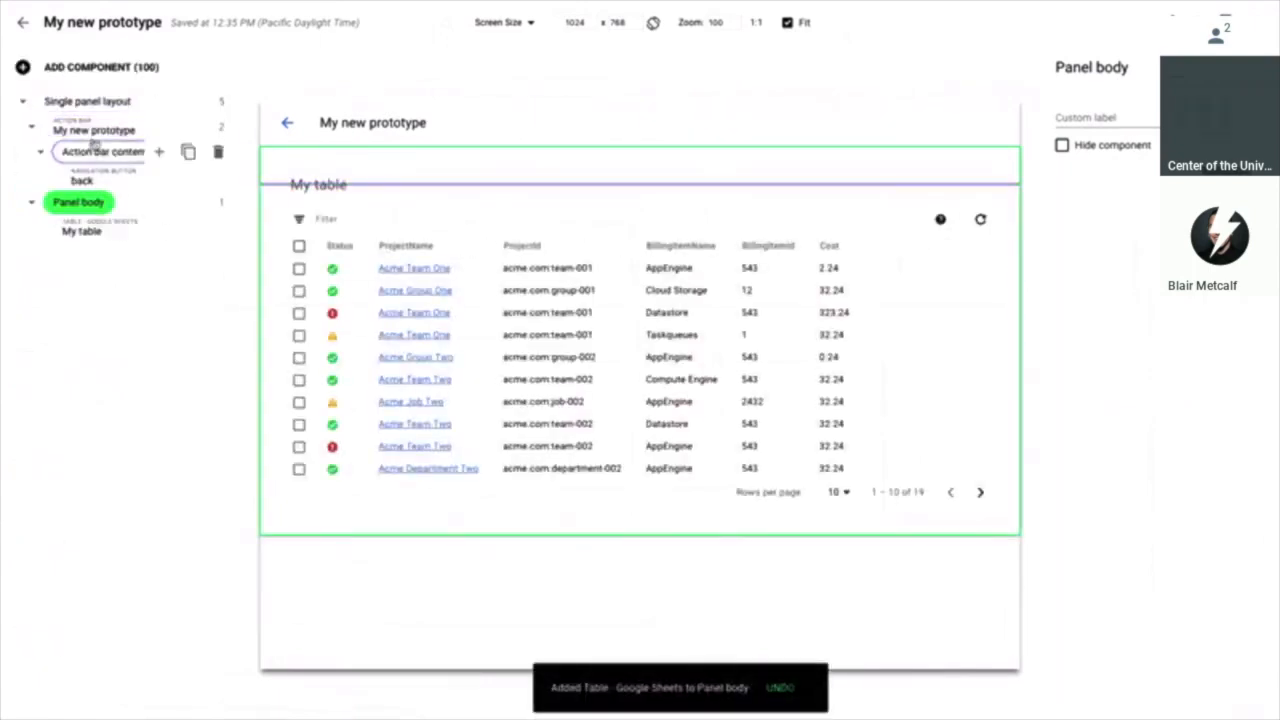
pyautogui.click(92, 130)
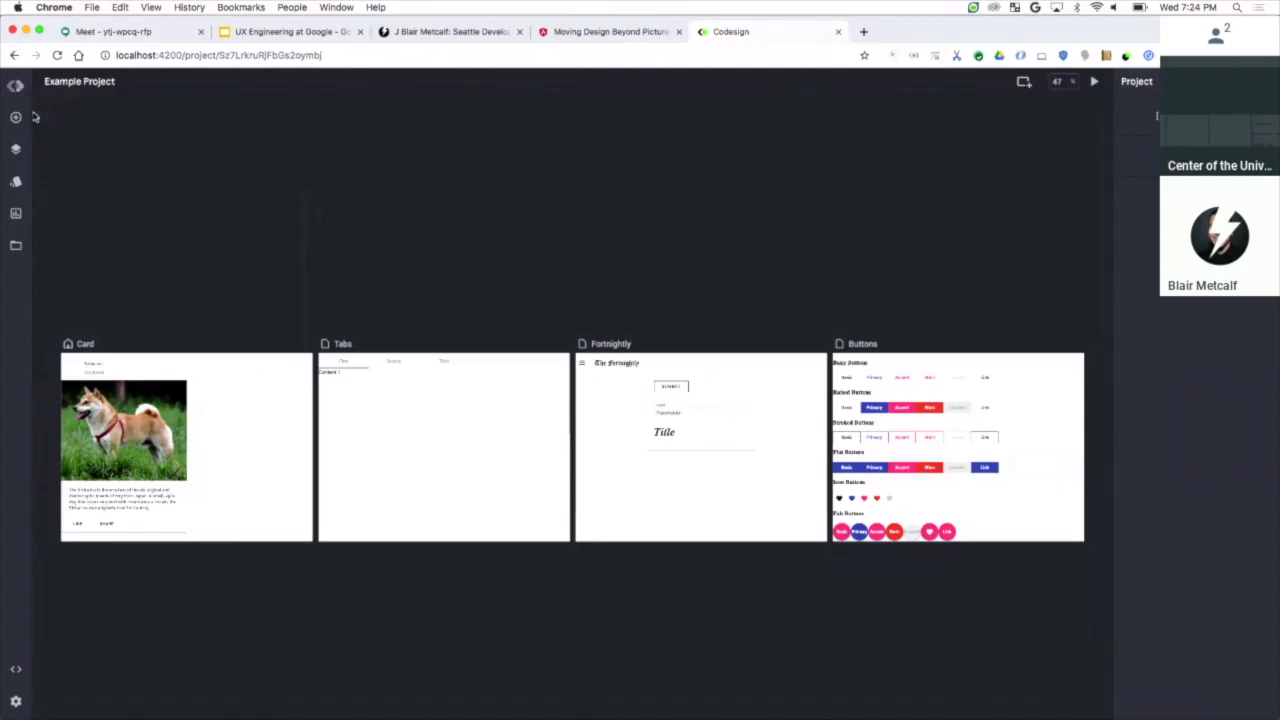
# Step: Tour Codesign's components, theme, data and assets libraries, ending on the Fortnightly board with its code
pyautogui.click(16, 116)
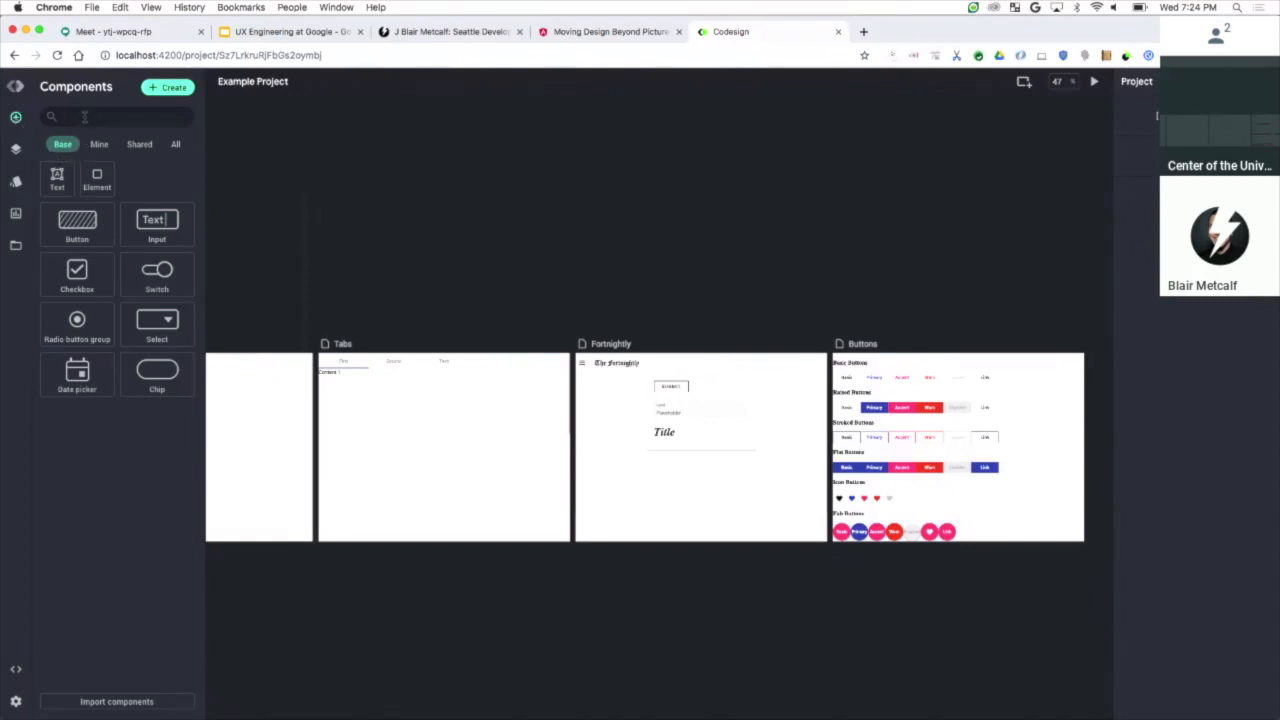
pyautogui.click(140, 144)
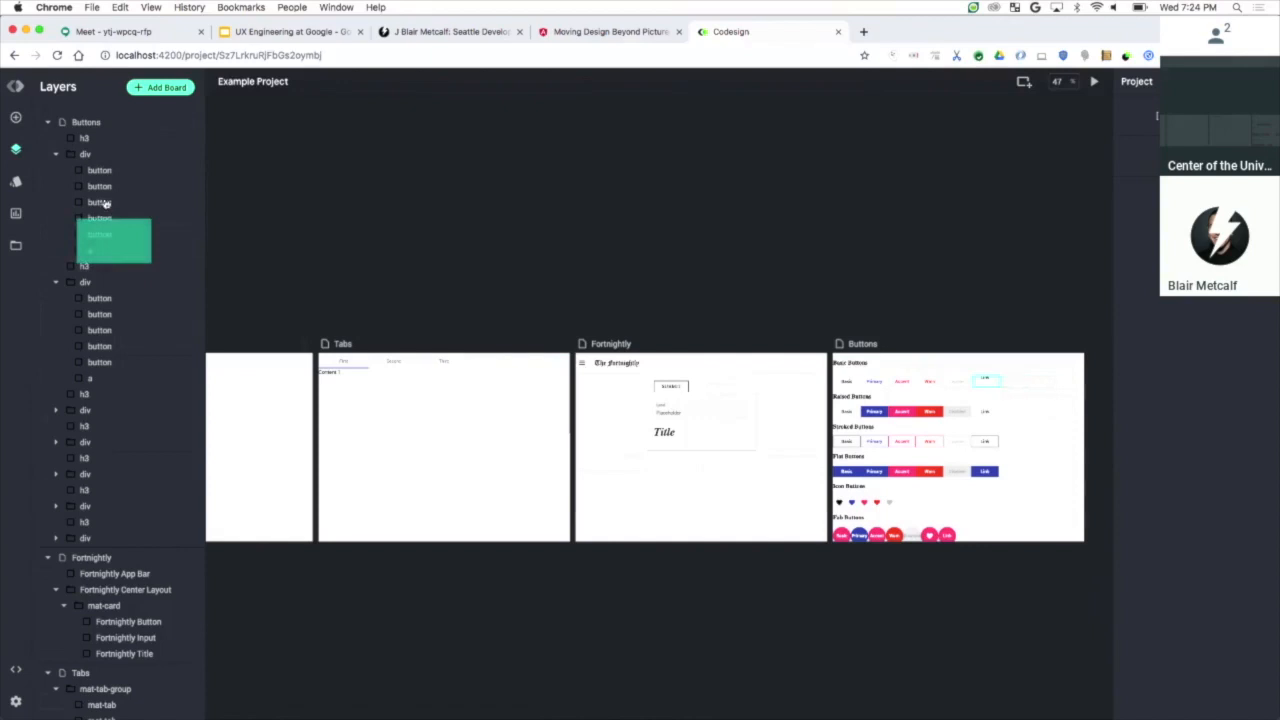
pyautogui.click(16, 180)
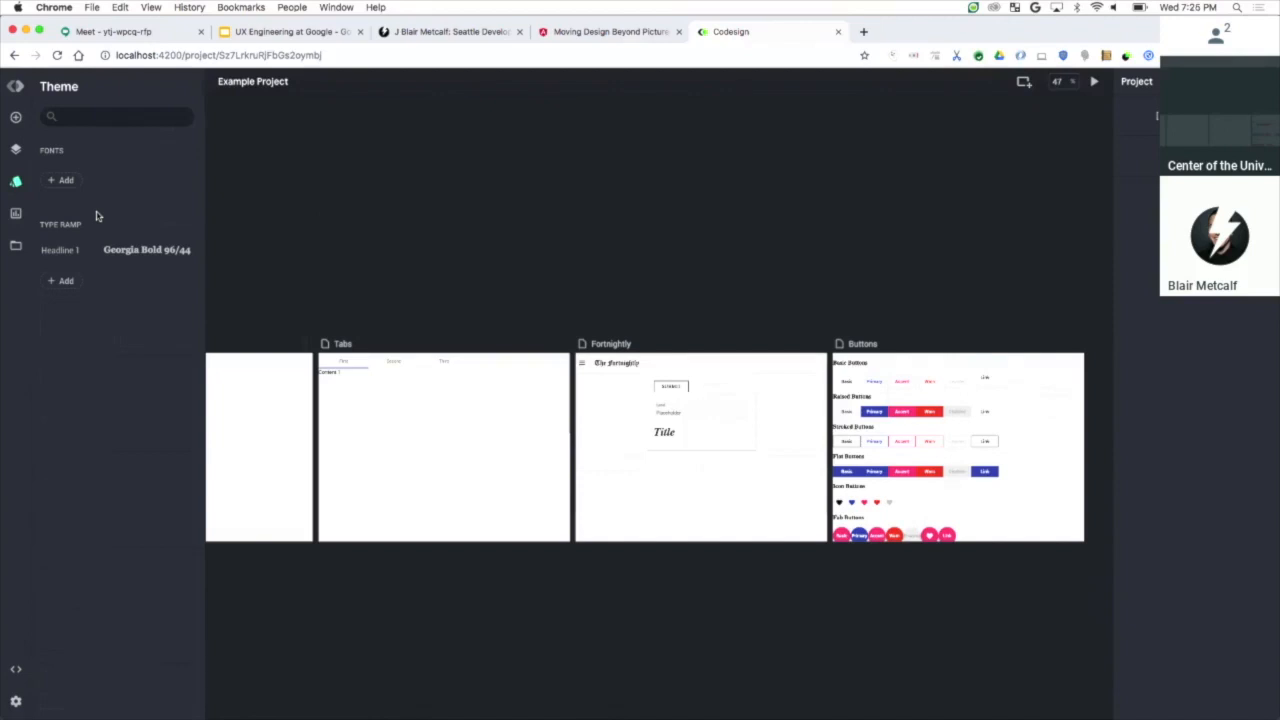
pyautogui.click(16, 212)
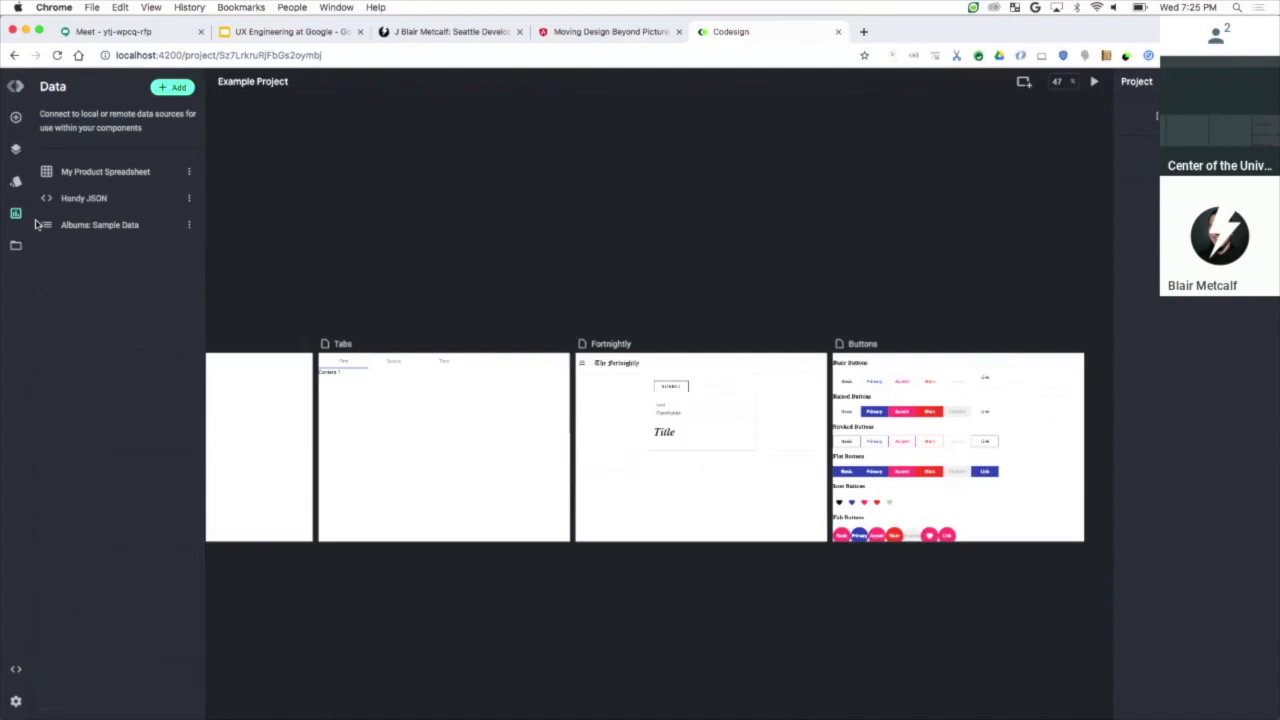
pyautogui.click(16, 246)
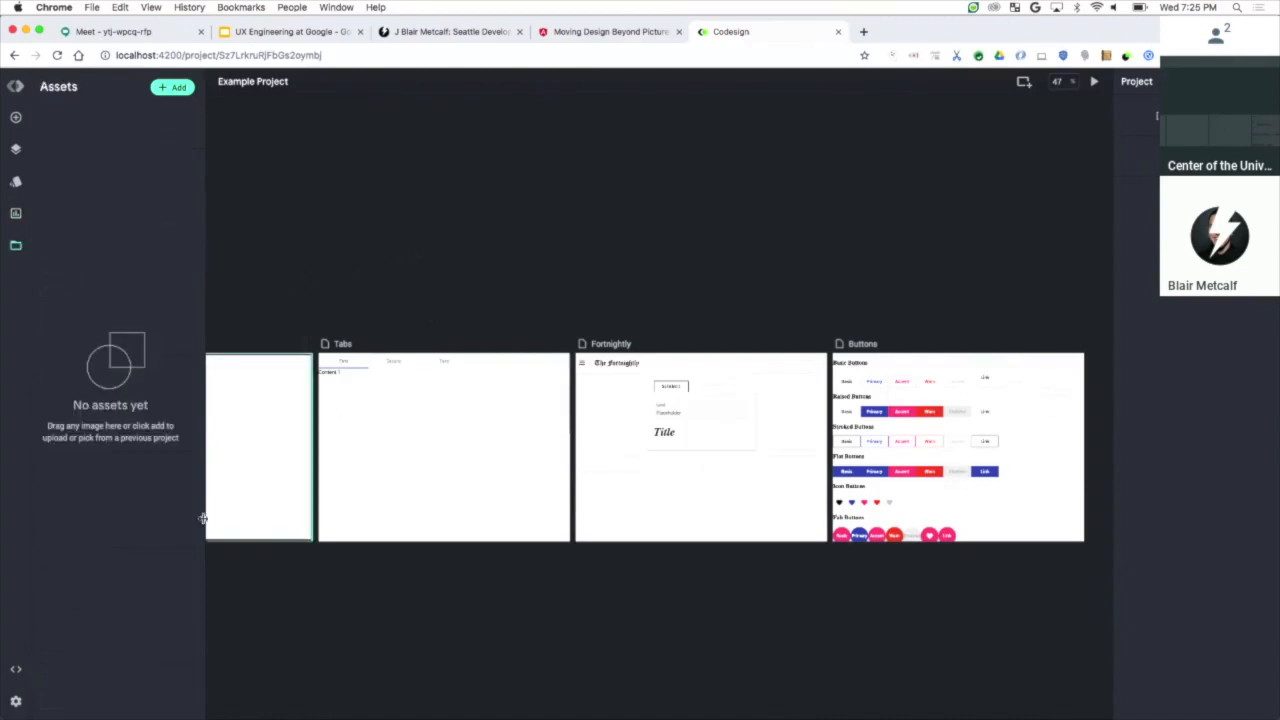
pyautogui.click(612, 344)
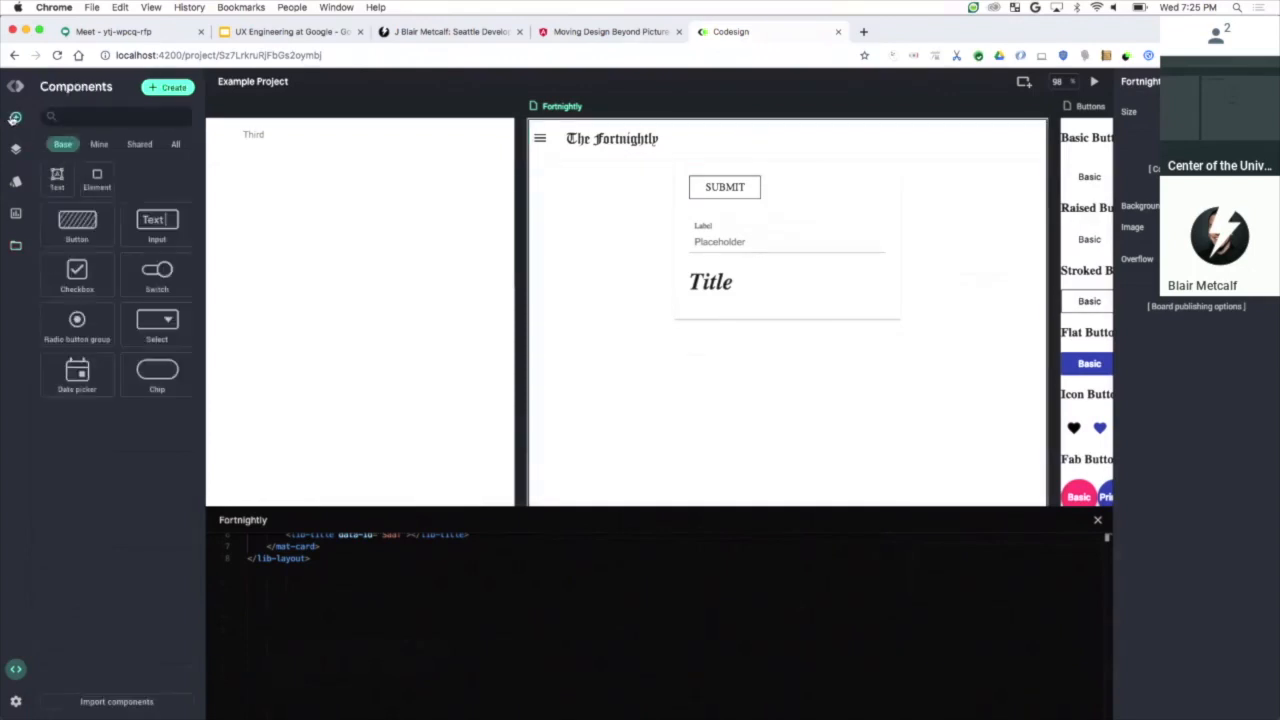
pyautogui.click(116, 700)
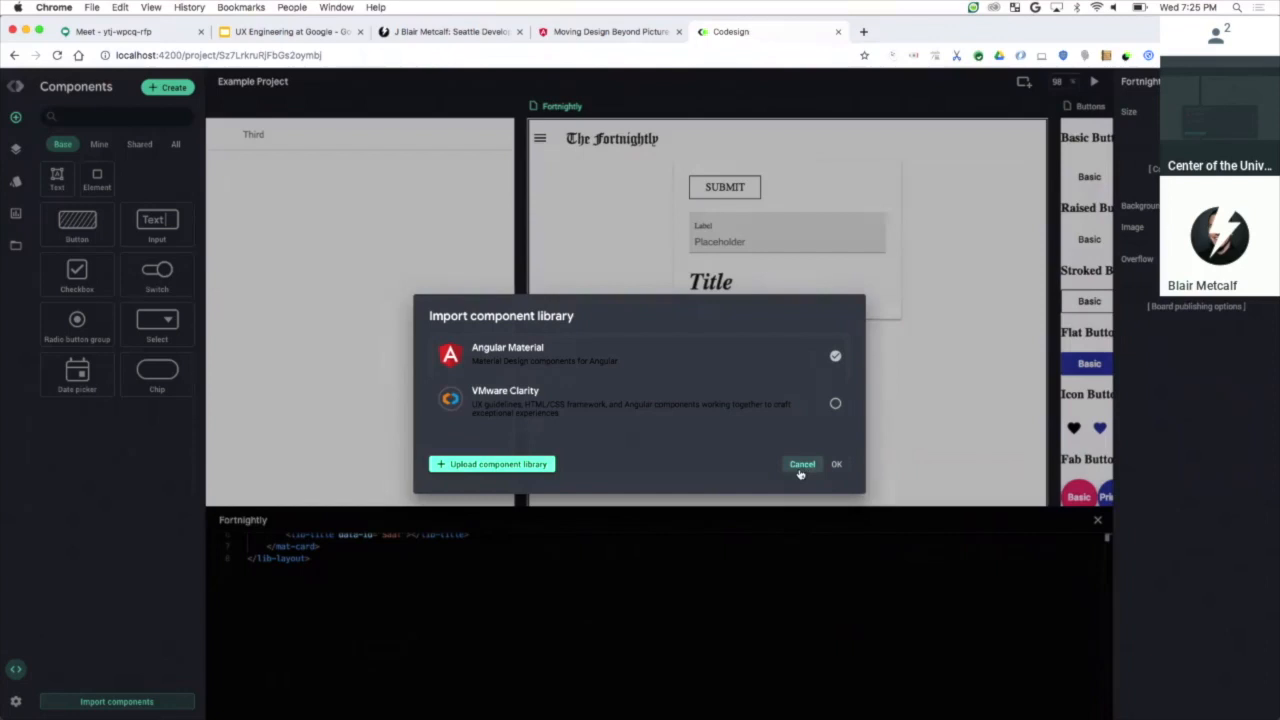
pyautogui.click(802, 464)
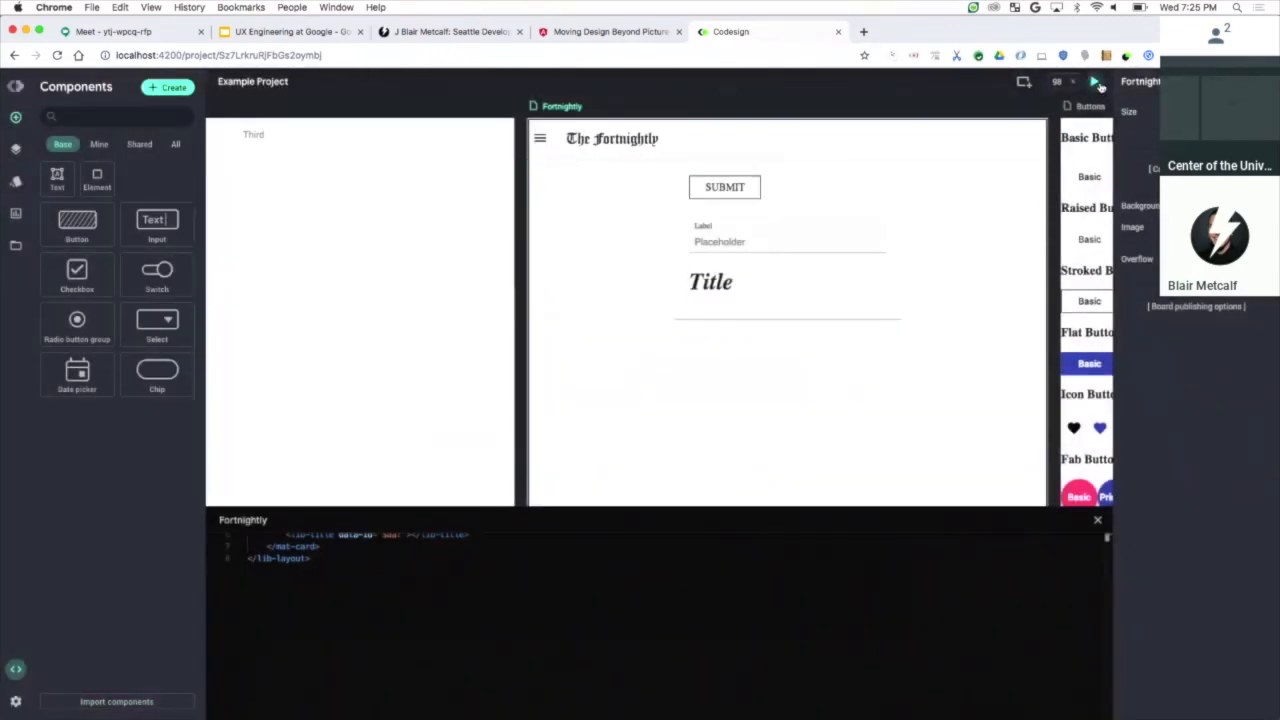
pyautogui.click(1096, 80)
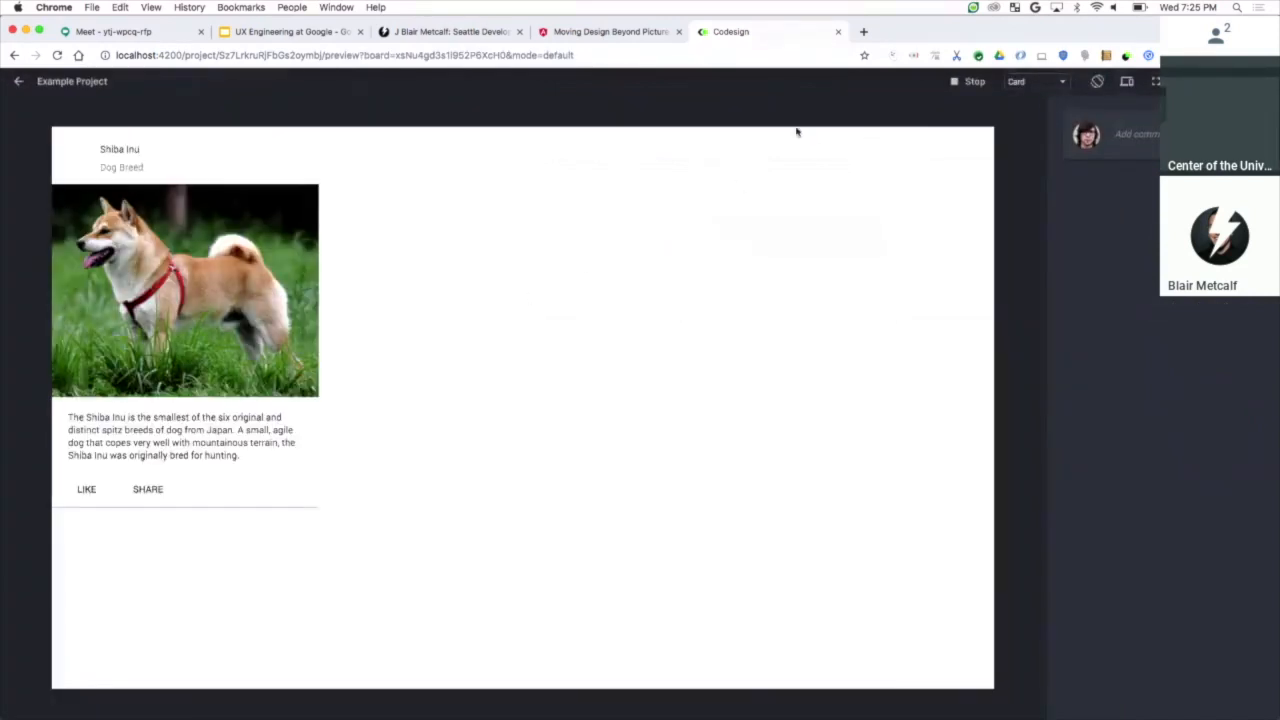
pyautogui.moveTo(404, 252)
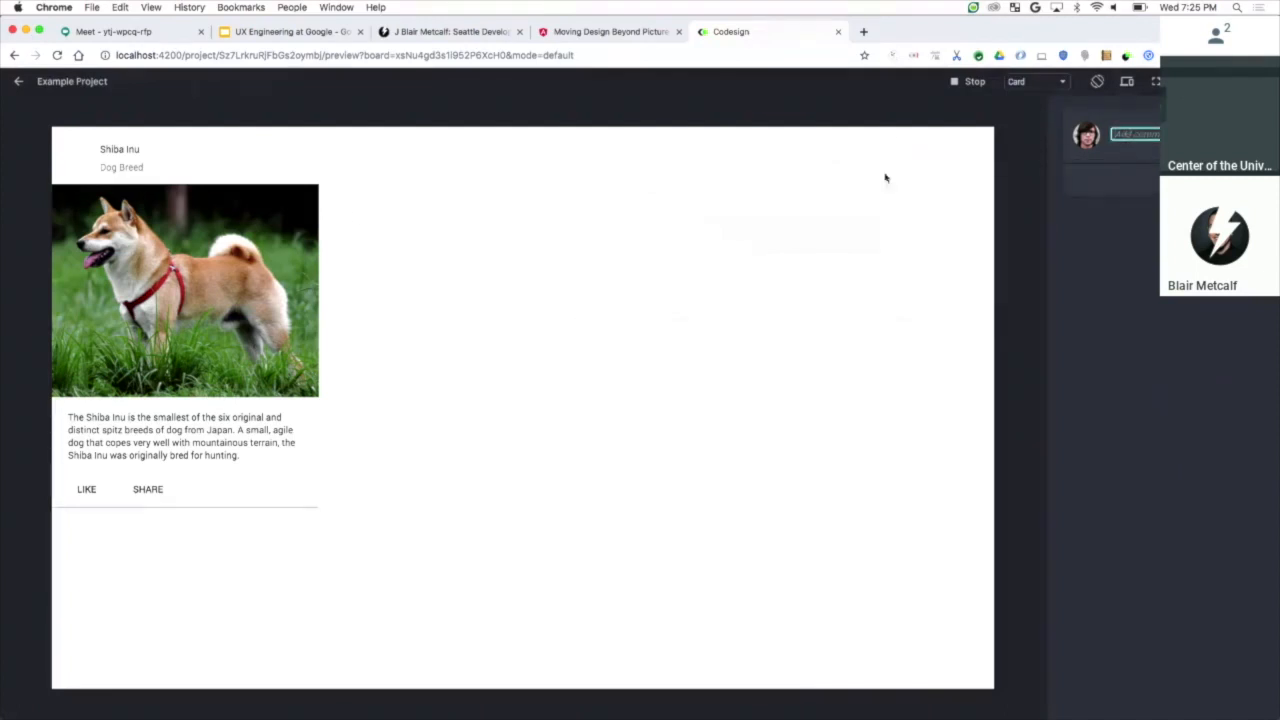
pyautogui.moveTo(616, 242)
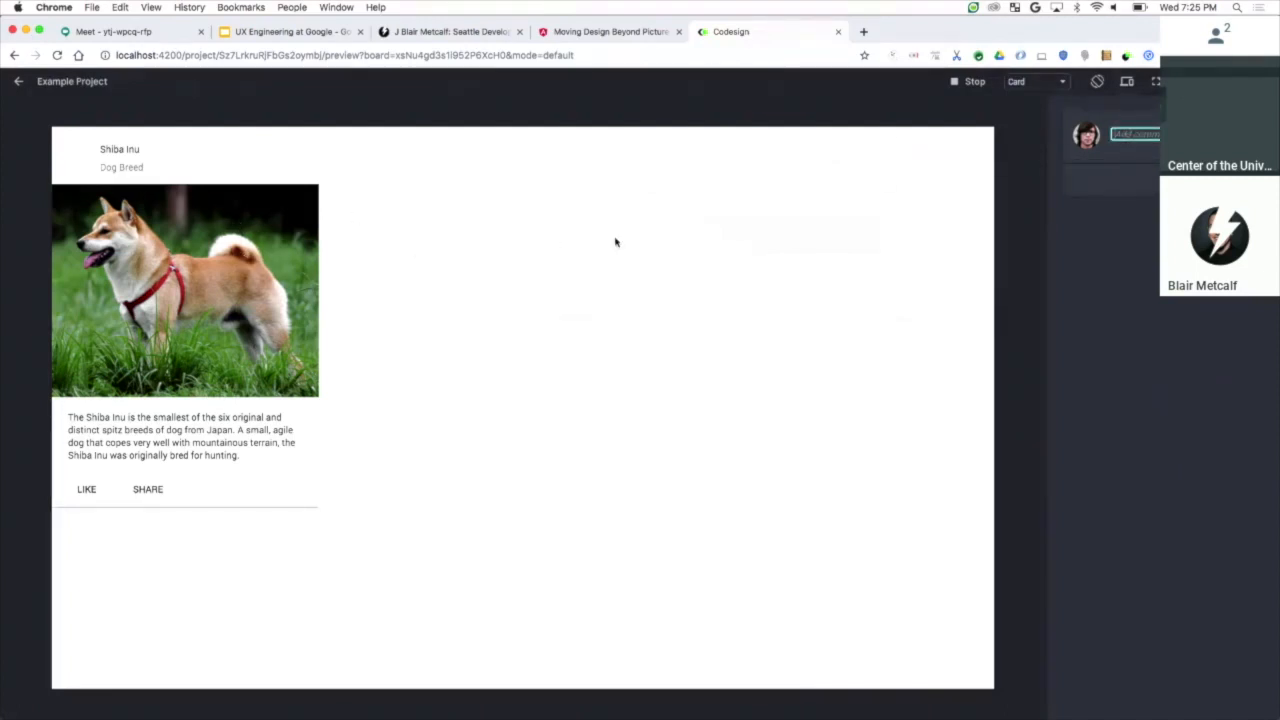
# Step: Preview the Tabs board in Codesign, exit the preview, and return to the slide deck
pyautogui.click(1036, 80)
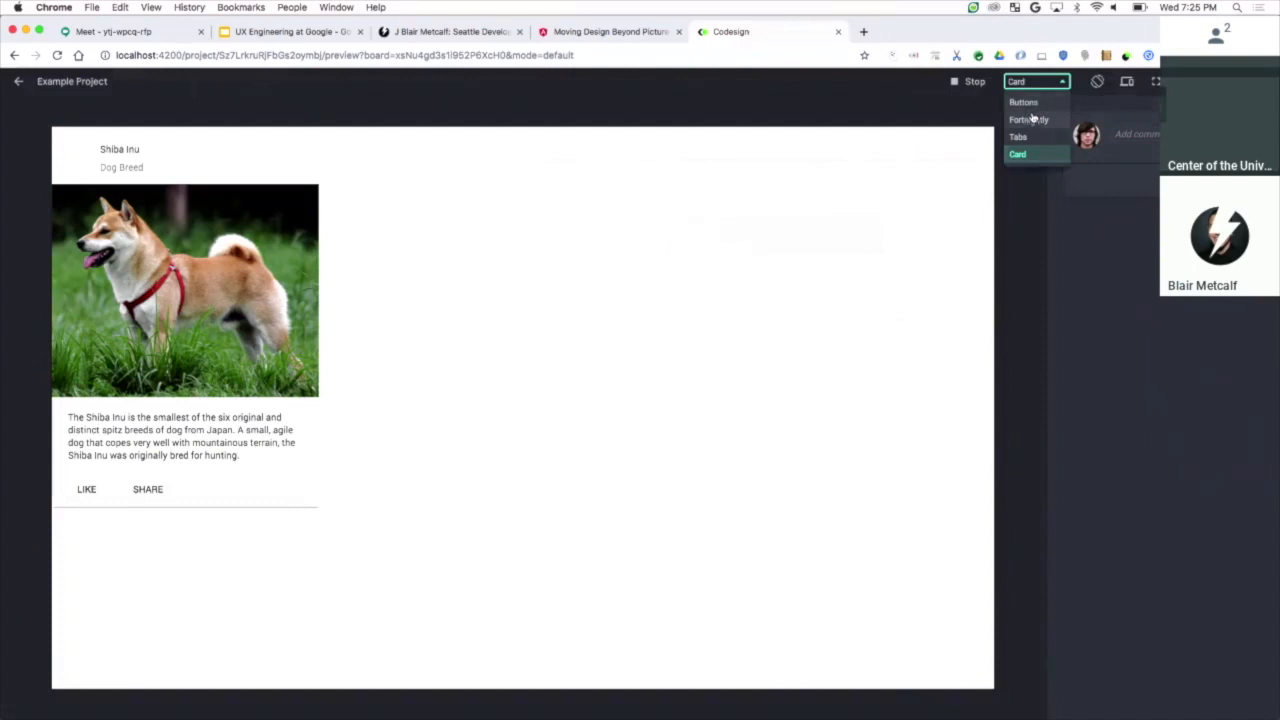
pyautogui.click(1018, 136)
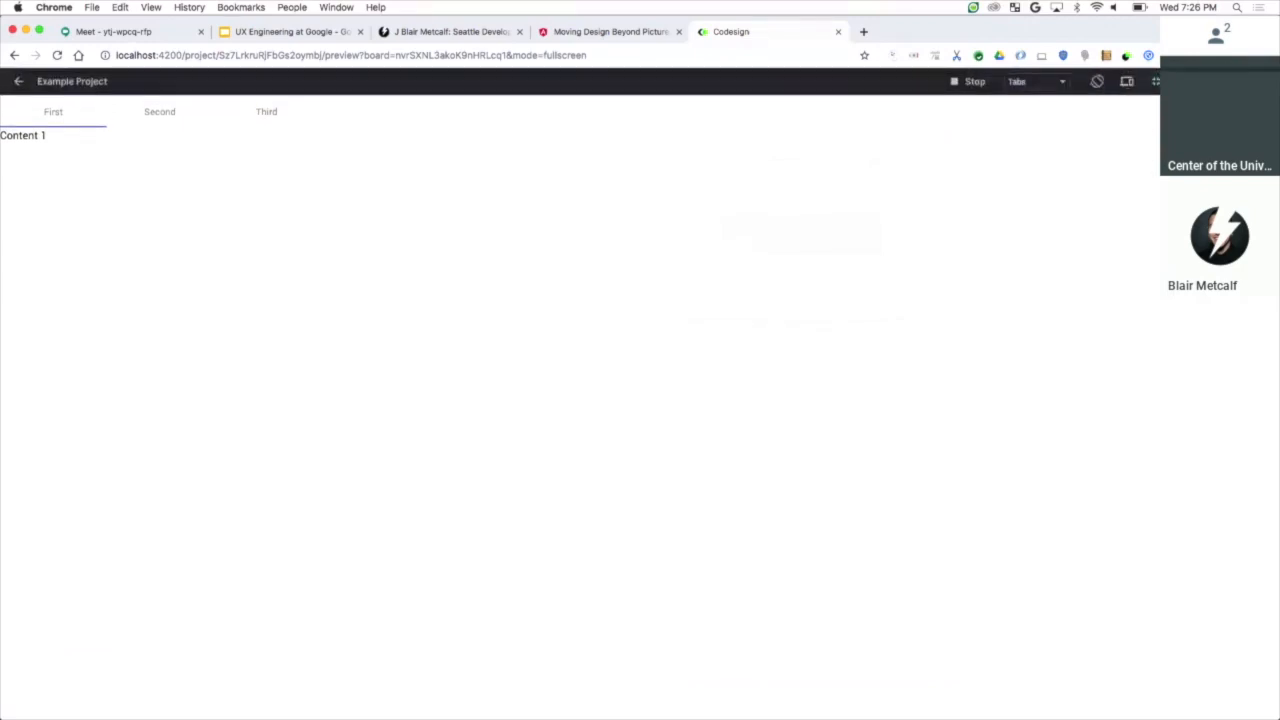
pyautogui.click(1156, 80)
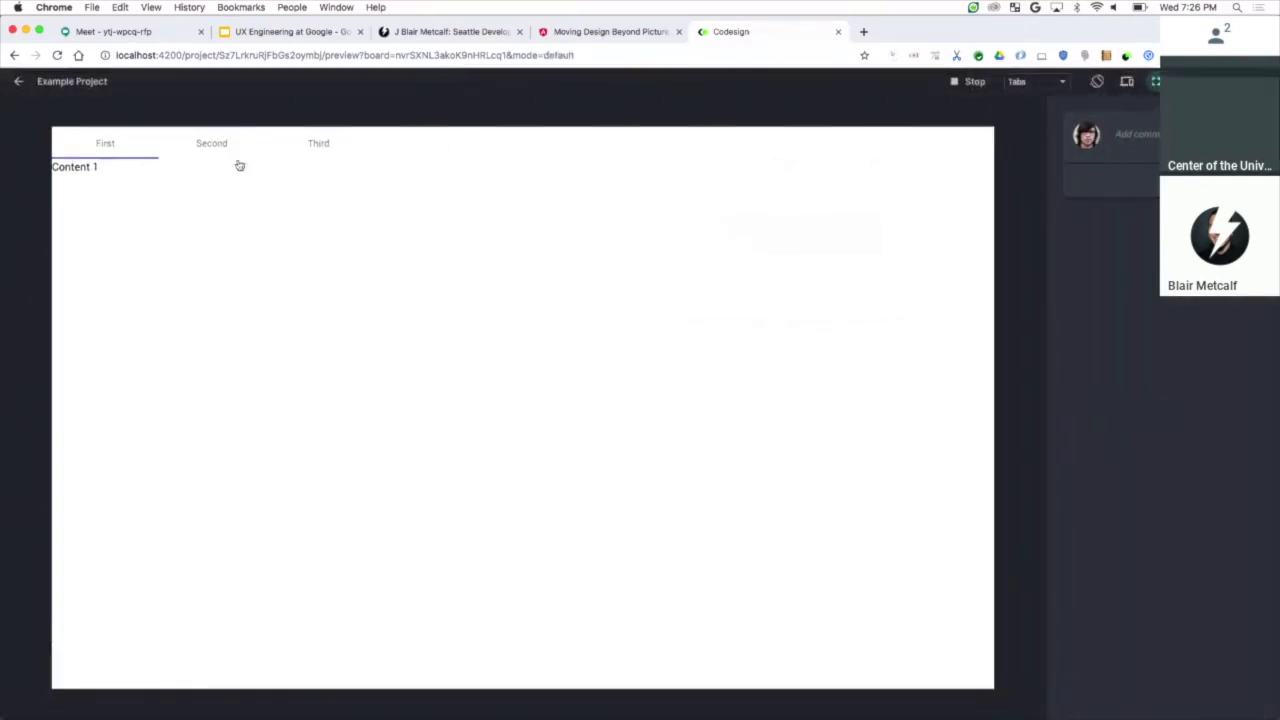
pyautogui.click(1036, 80)
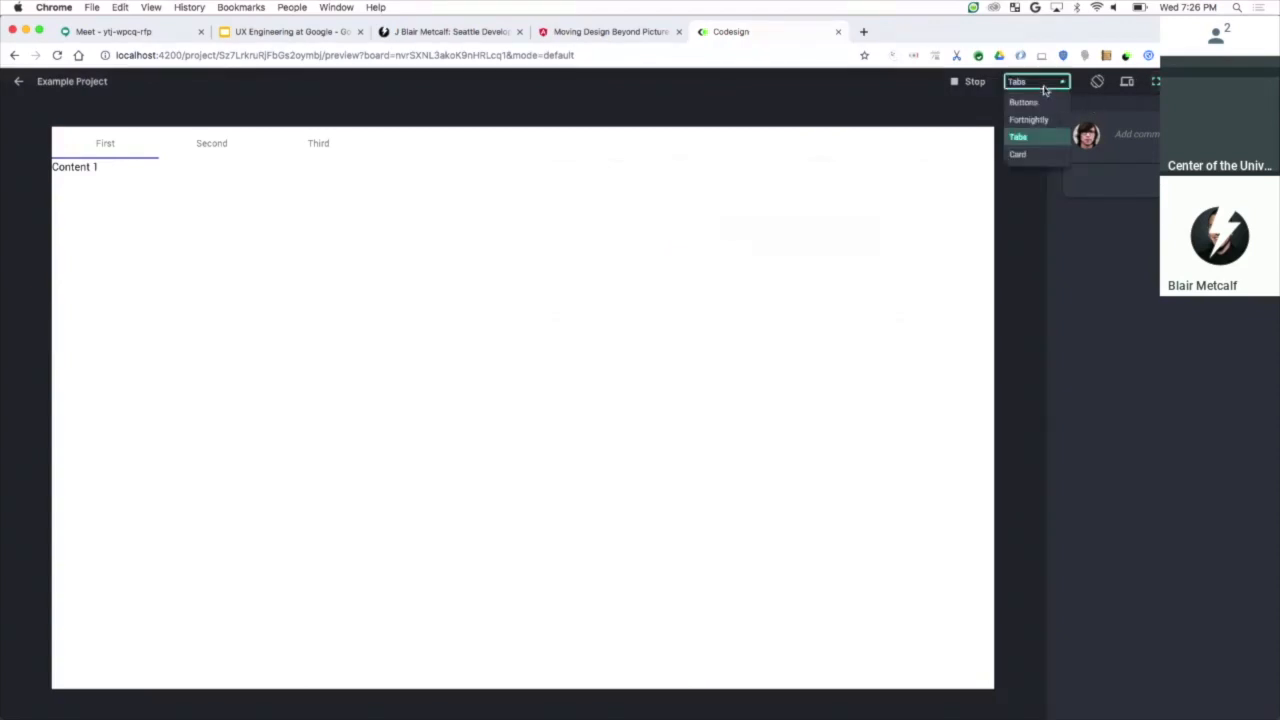
pyautogui.click(1028, 120)
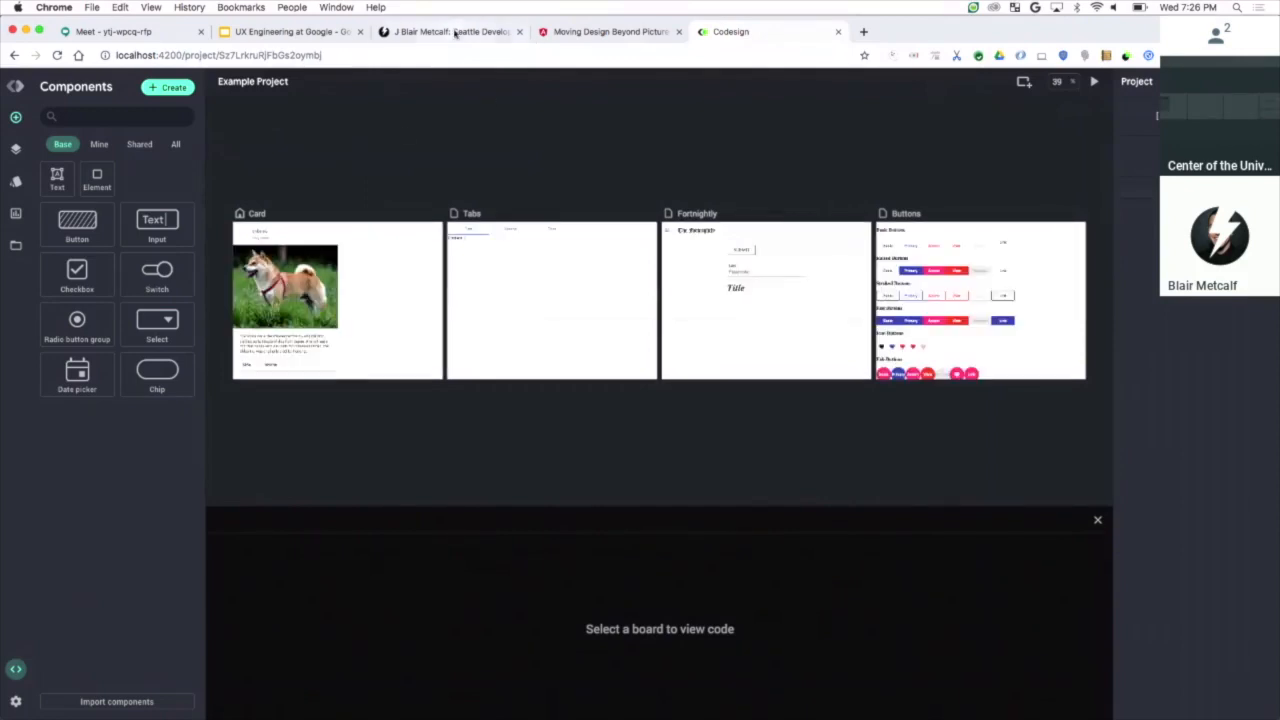
pyautogui.click(290, 32)
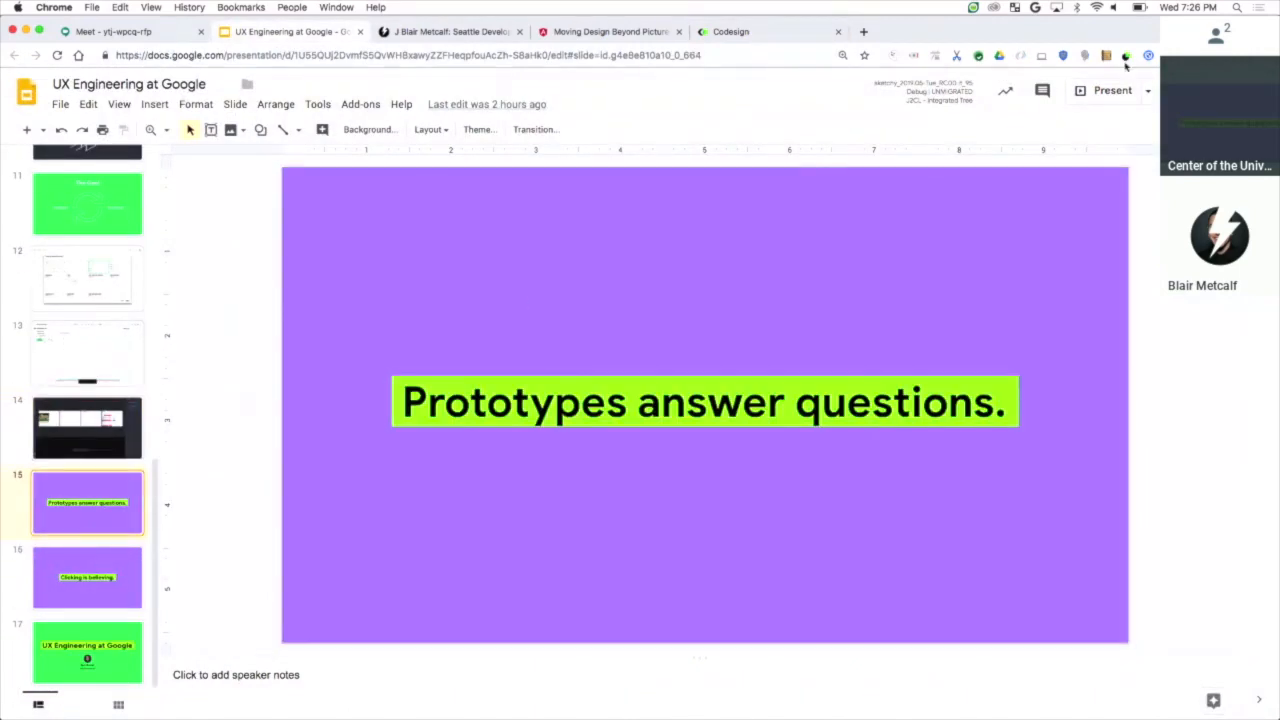
# Step: Present the closing slides through the title slide, then close the Meet tab
pyautogui.click(1112, 90)
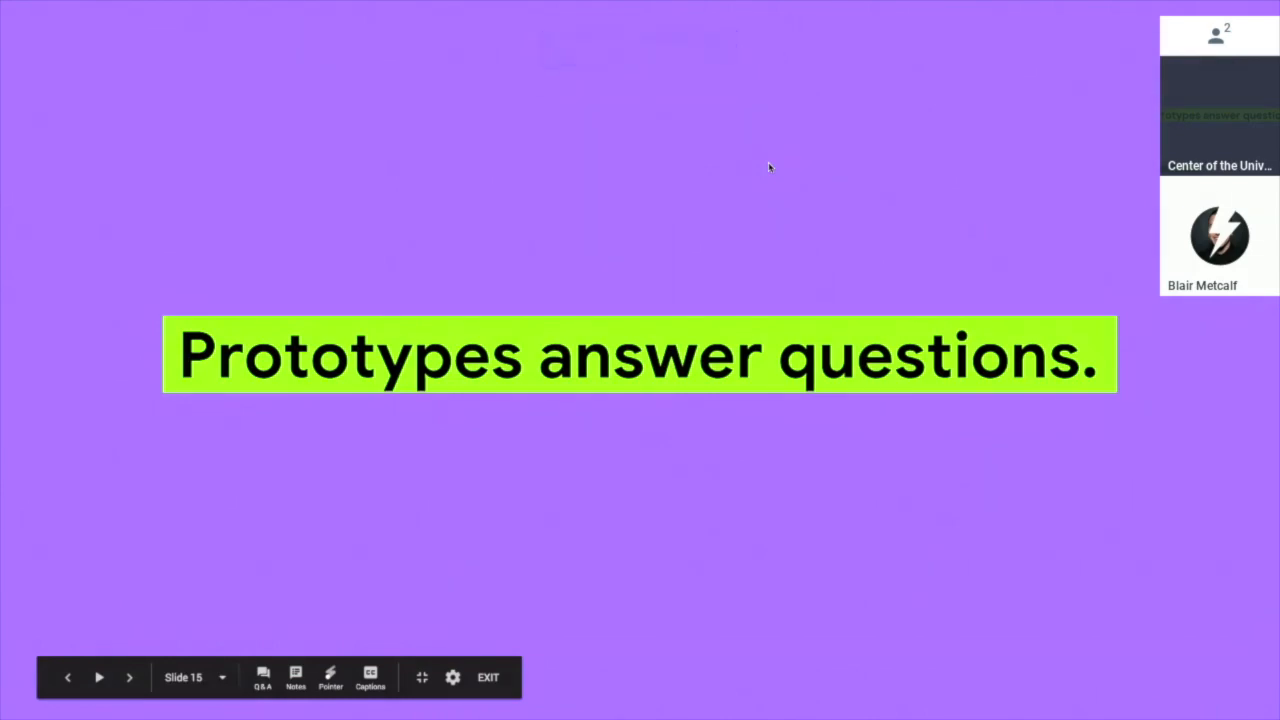
pyautogui.click(128, 676)
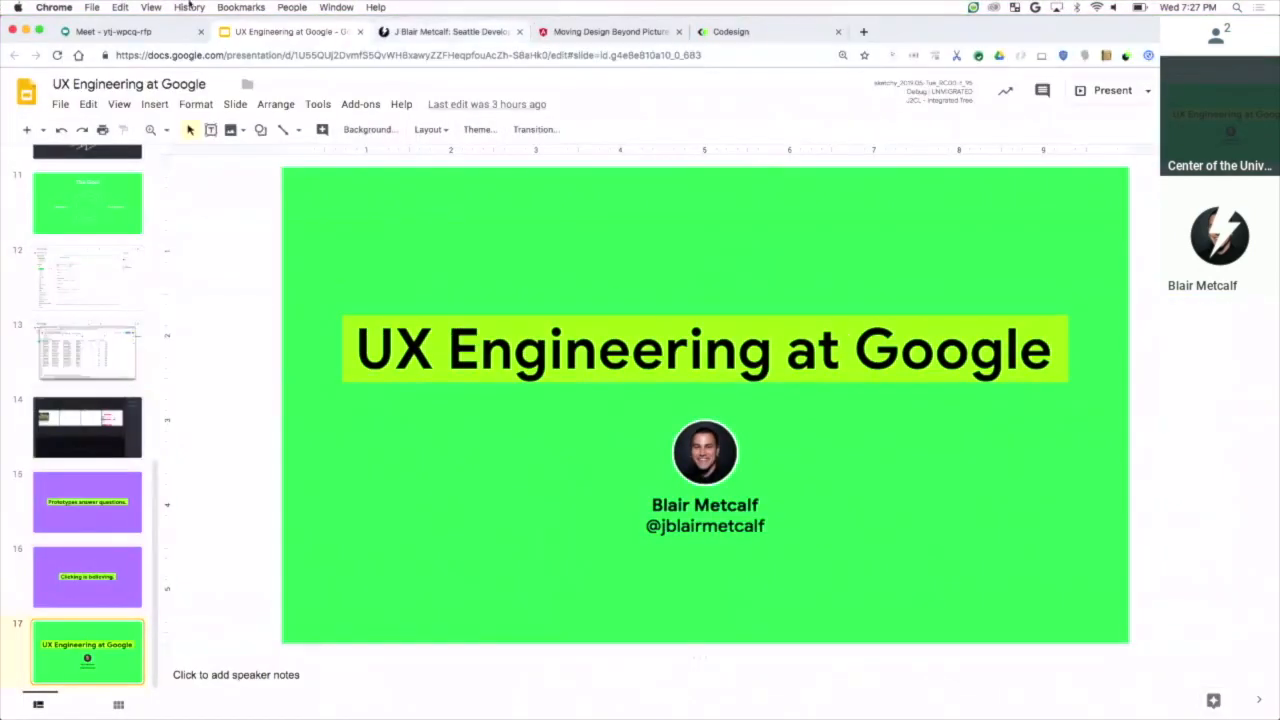
pyautogui.click(200, 32)
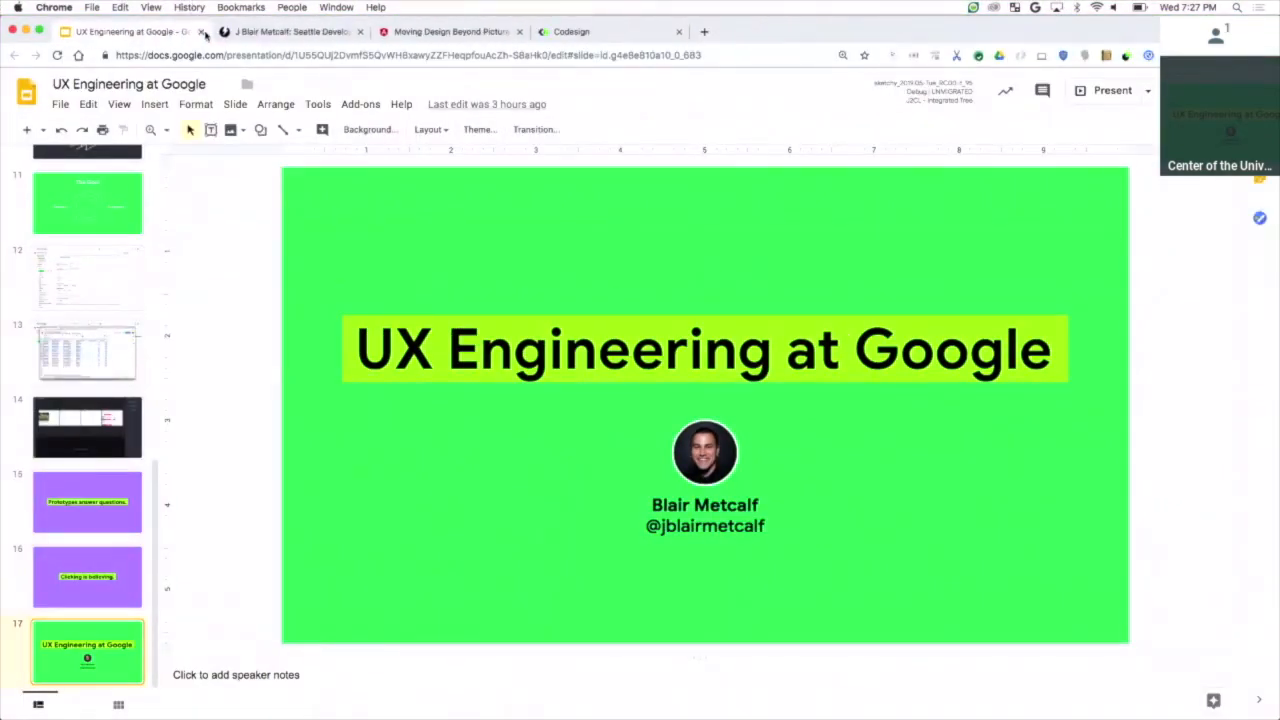